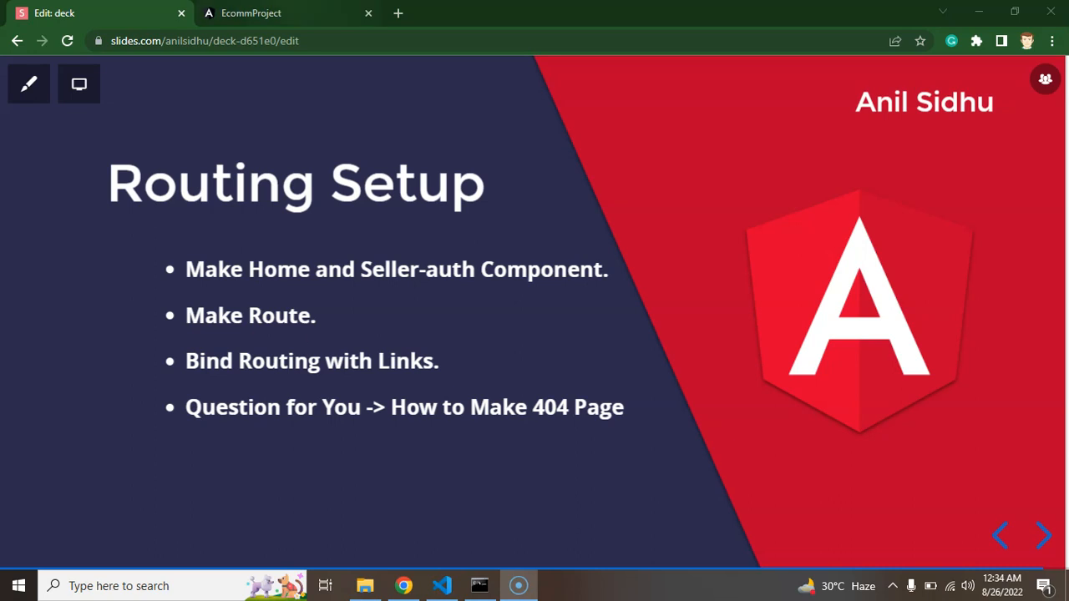
Check the running E-Comm app, then return to the project in the code editor.
left_click(288, 13)
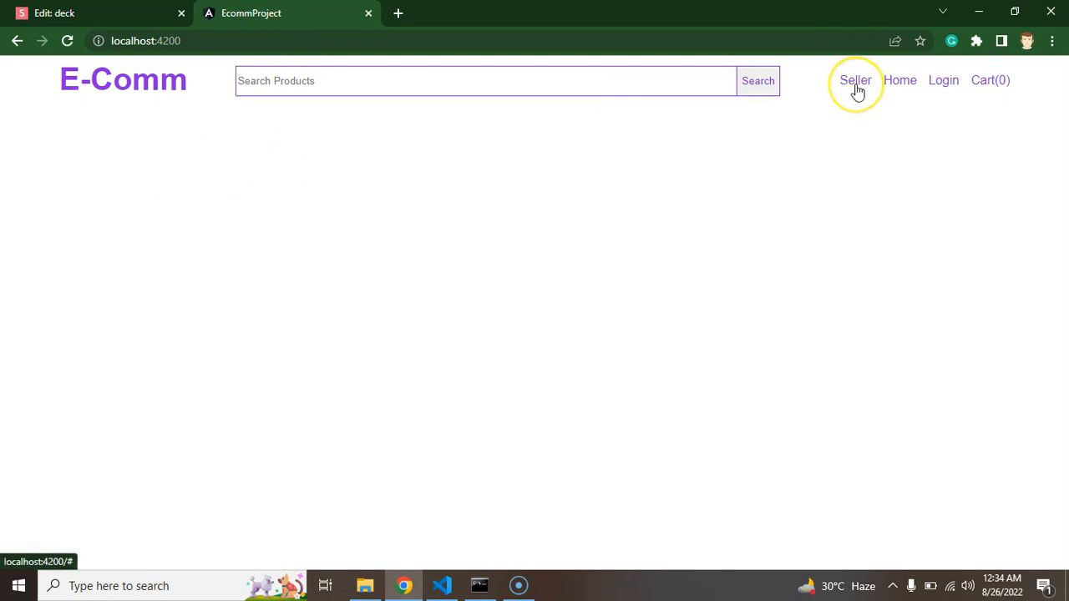
mouse_move(977, 92)
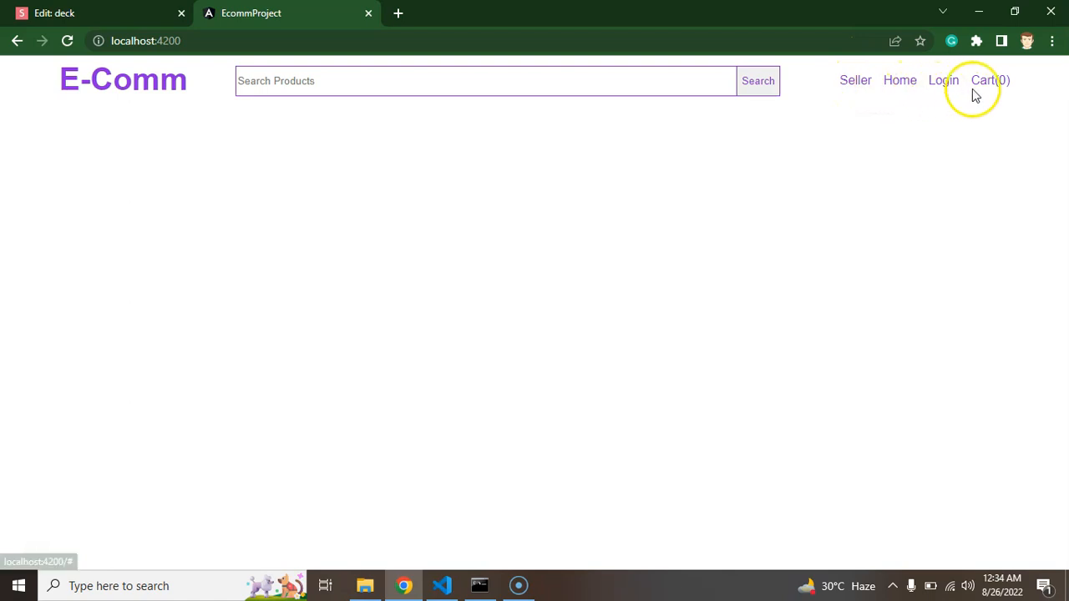
mouse_move(768, 192)
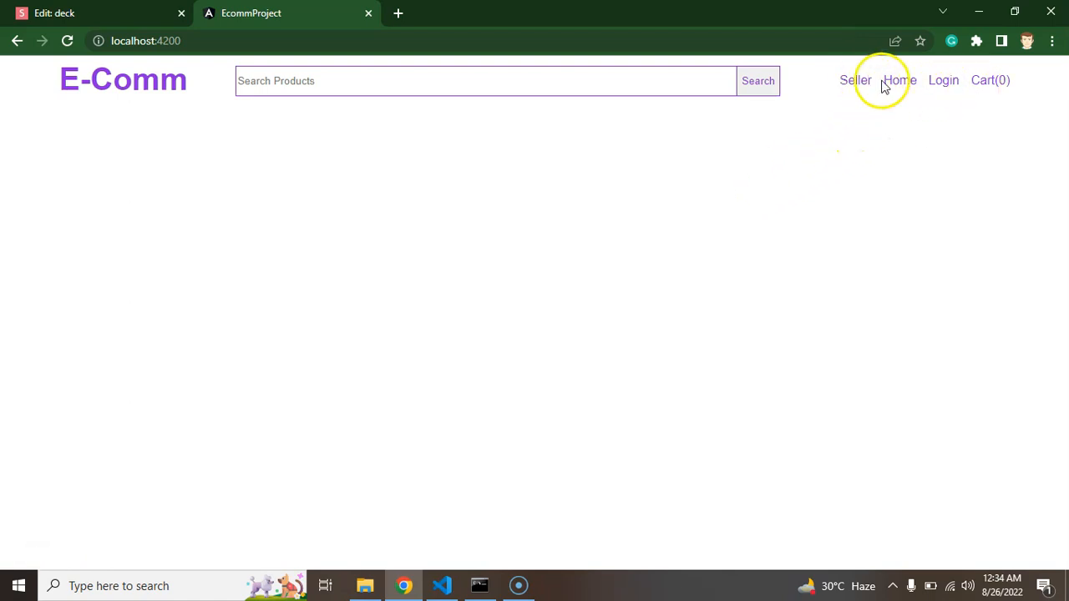
mouse_move(871, 177)
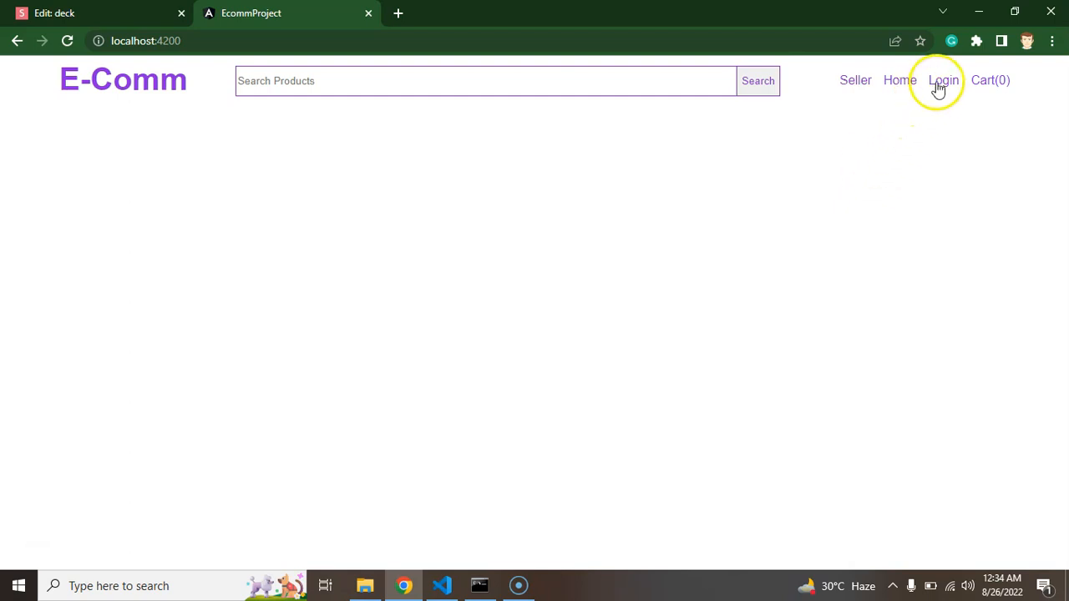
mouse_move(916, 138)
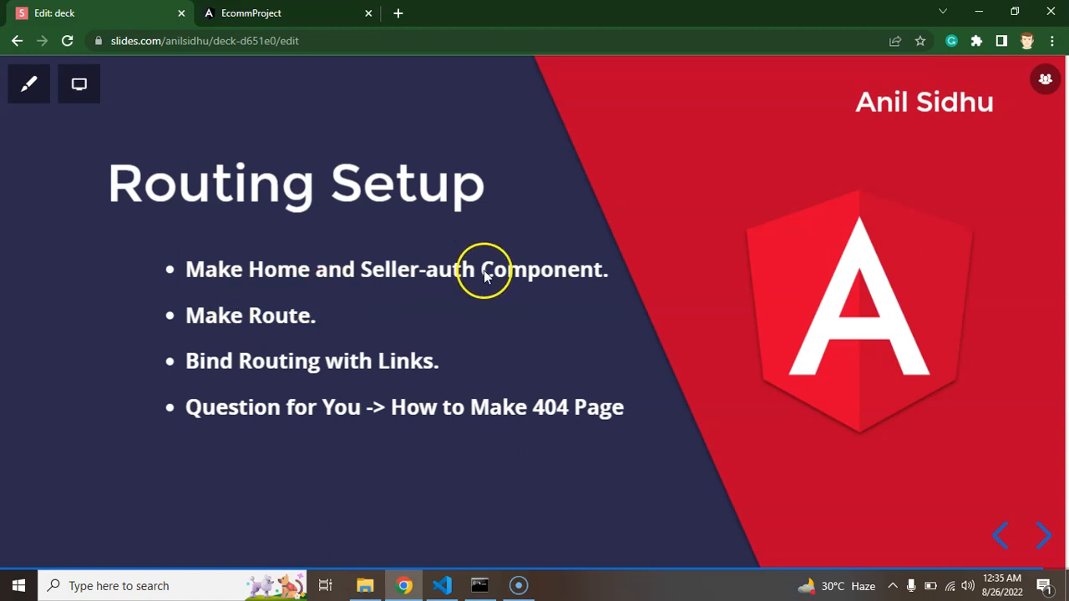
left_click(288, 12)
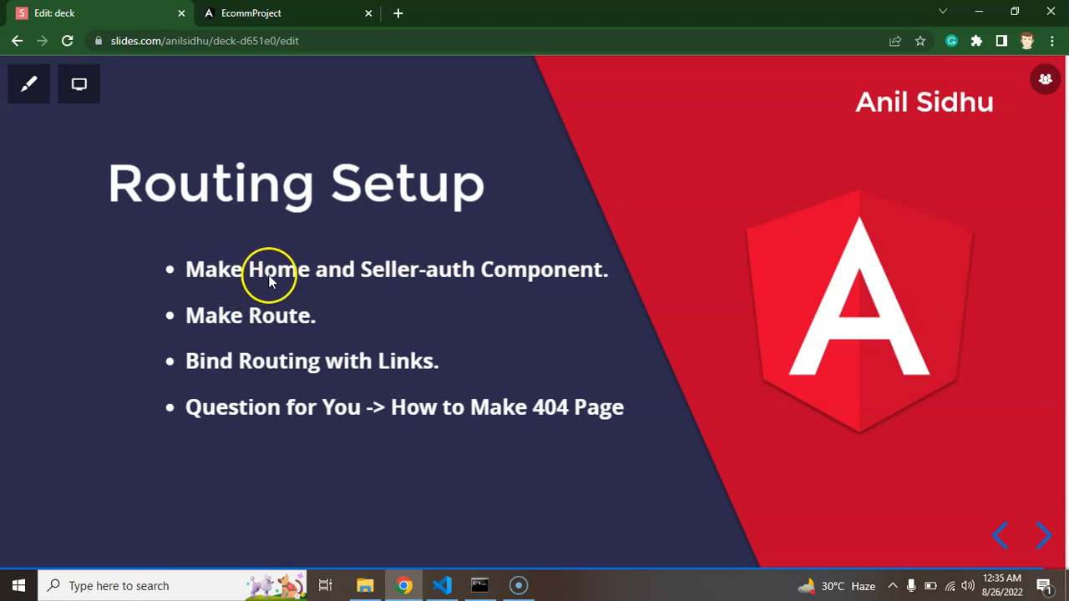
mouse_move(357, 324)
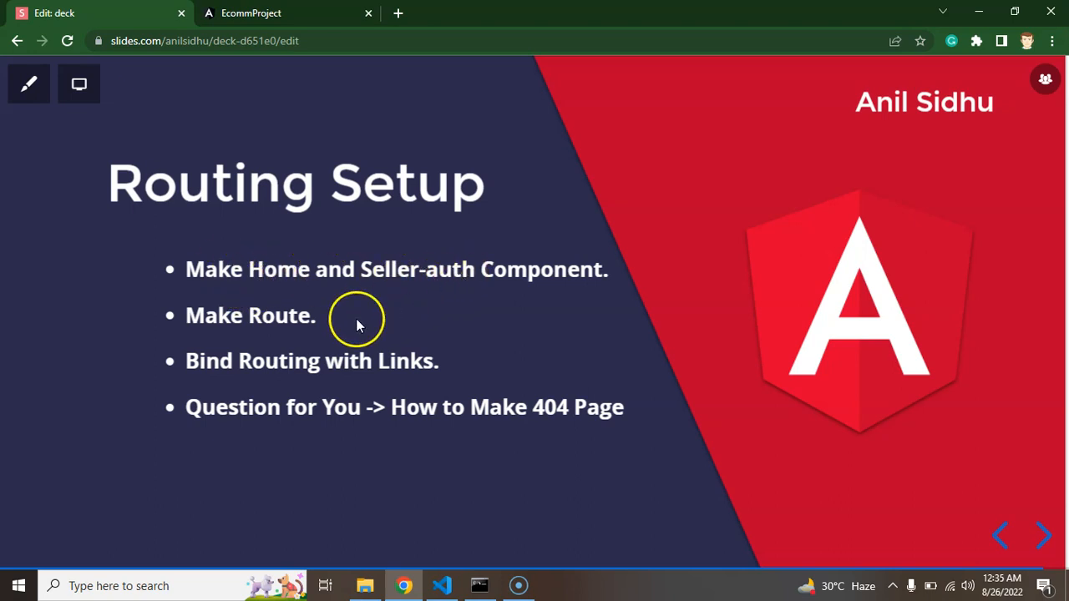
mouse_move(292, 361)
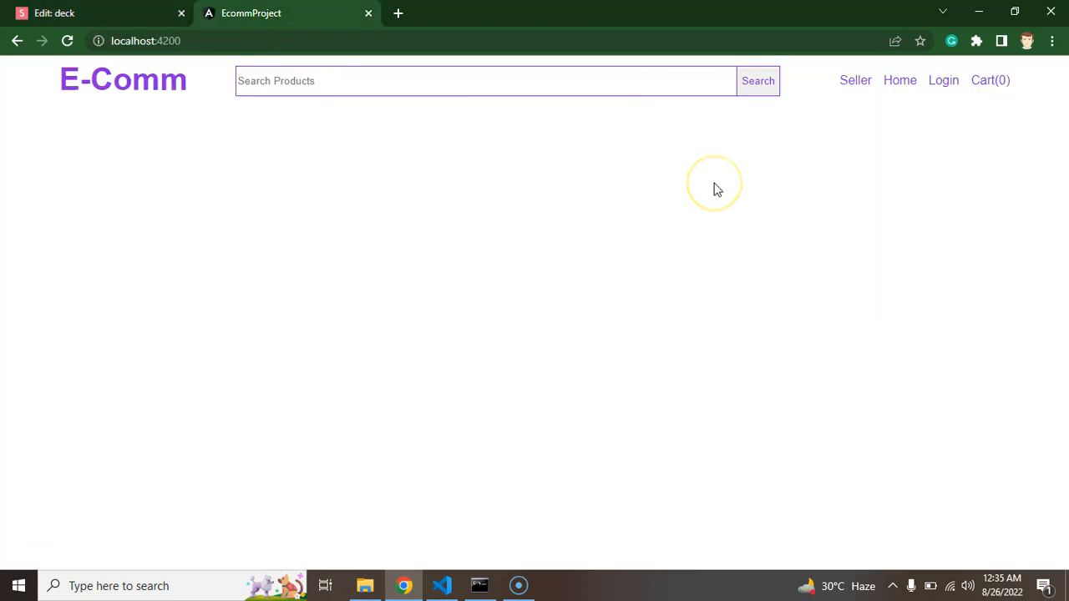
mouse_move(855, 80)
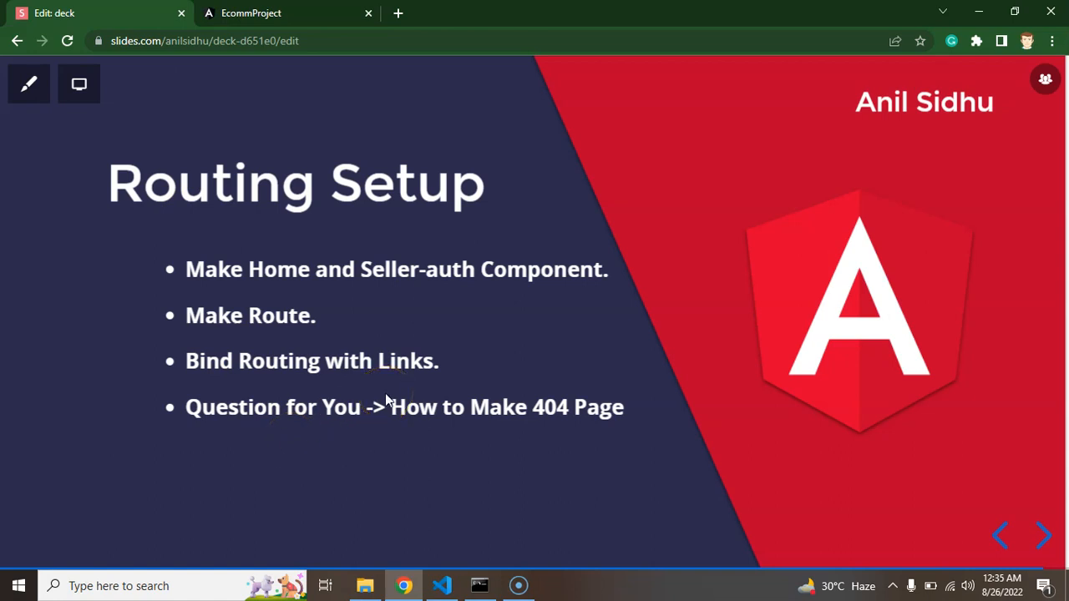
mouse_move(499, 424)
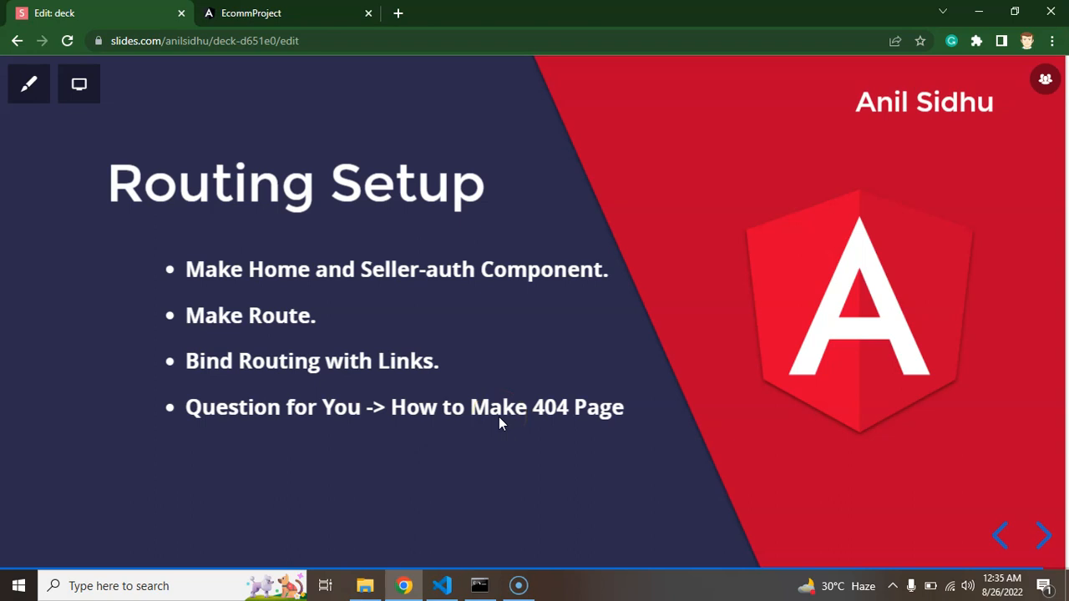
left_click(442, 586)
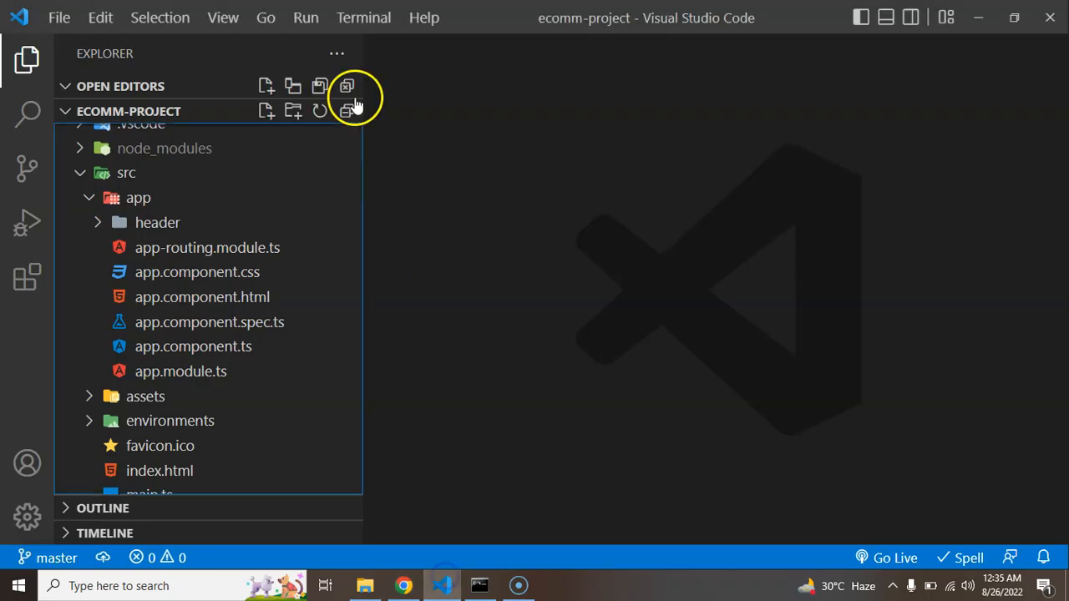
In a new terminal, generate the home component with 'ng g c home' and clear the output.
left_click(363, 17)
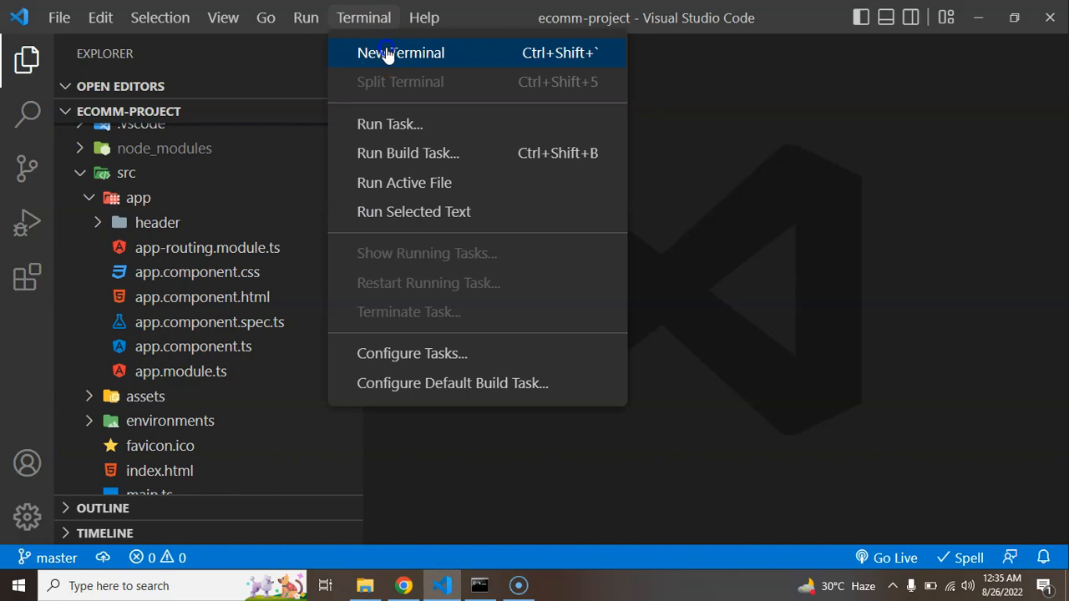
left_click(400, 53)
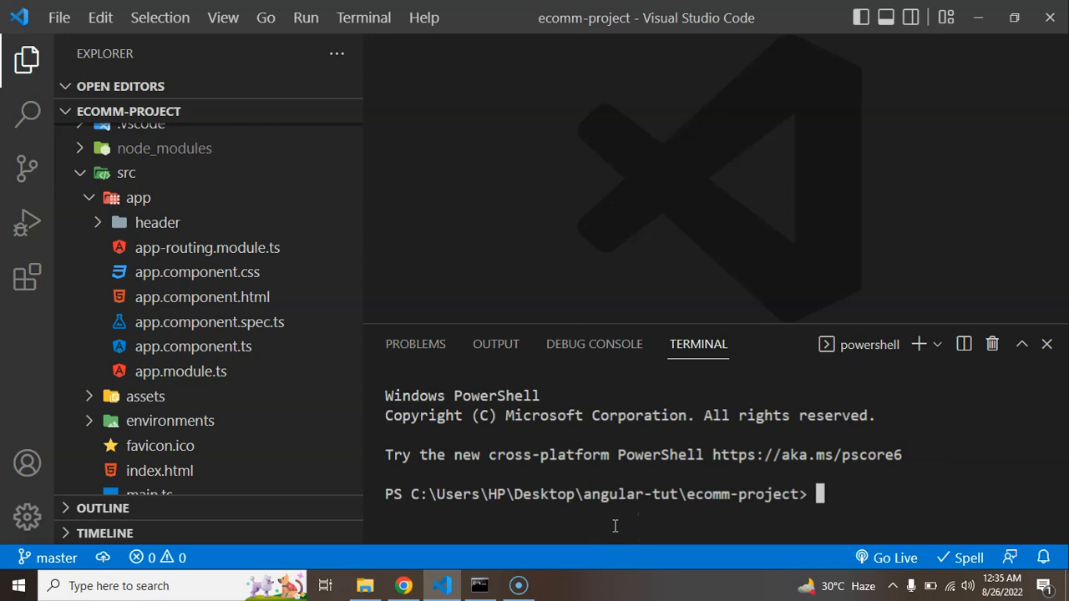
type("ng g c")
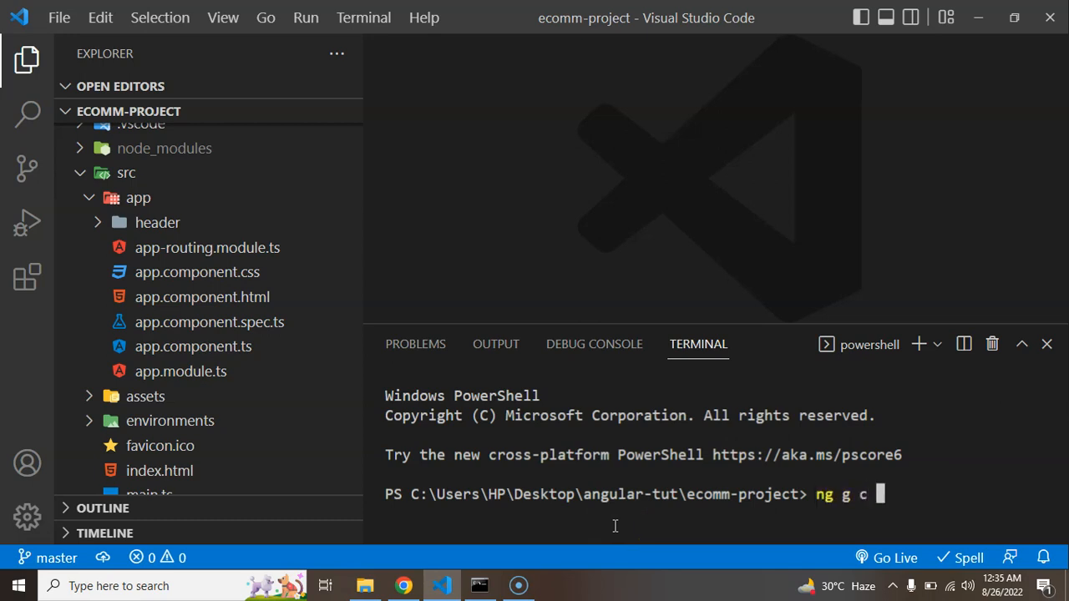
type("home")
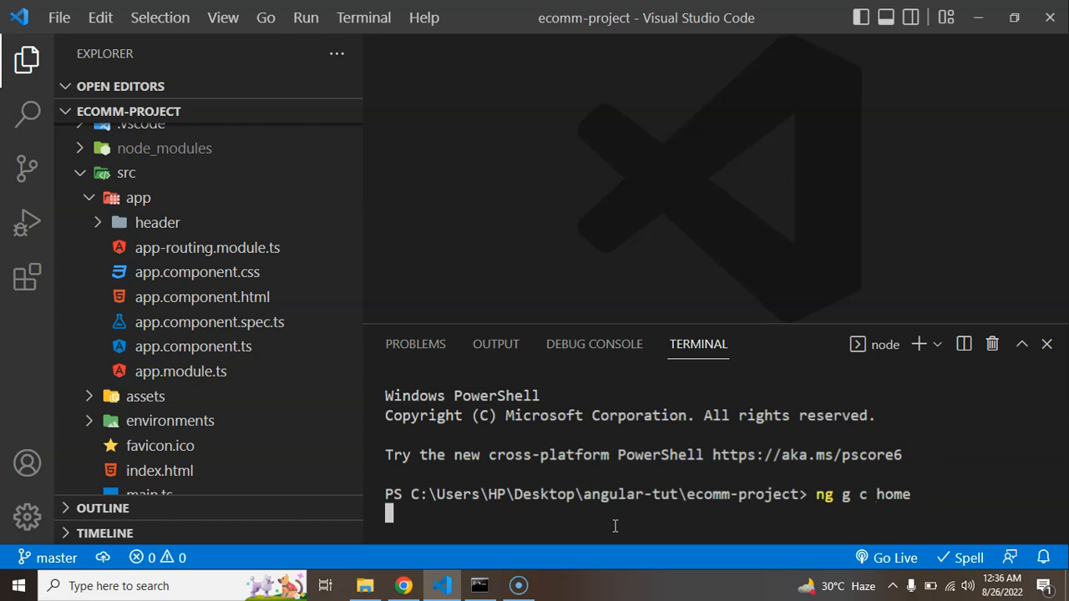
mouse_move(934, 494)
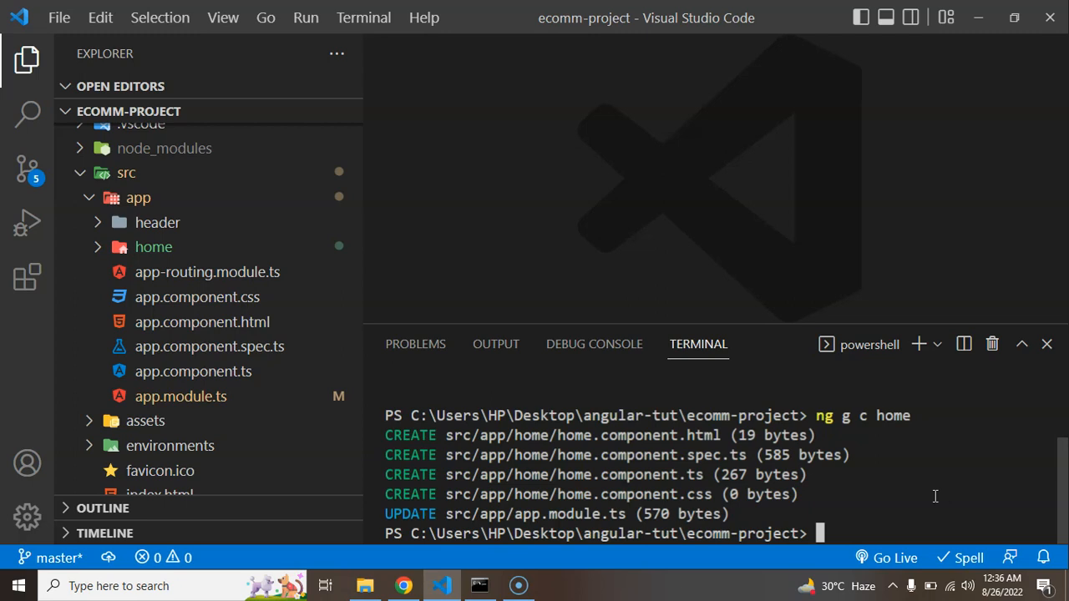
type("clear")
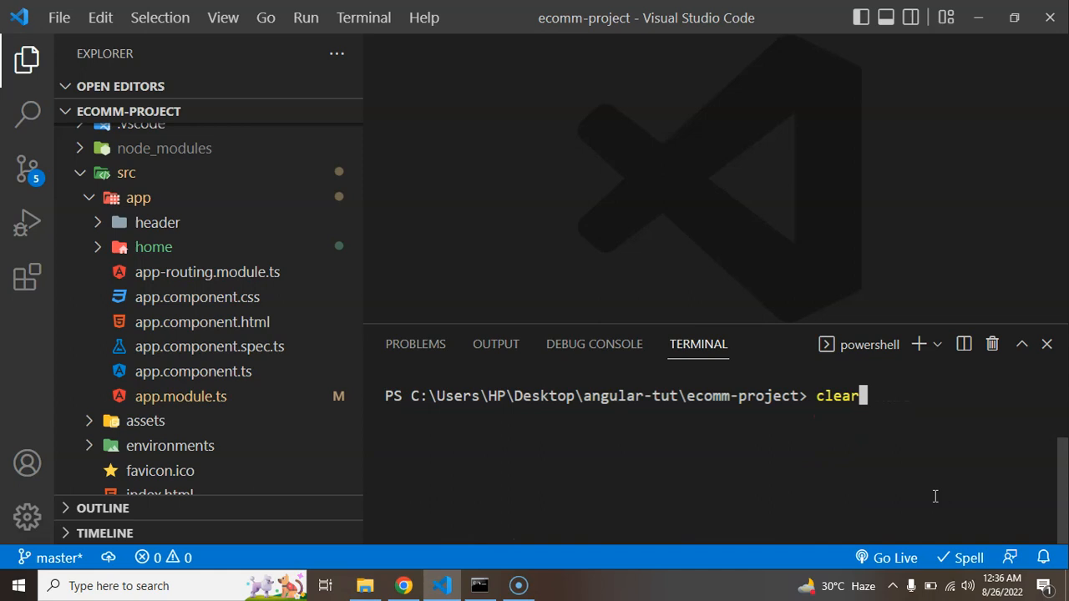
Run 'ng g c seller-auth' to create the seller-auth component, then close the terminal.
type("ng g c")
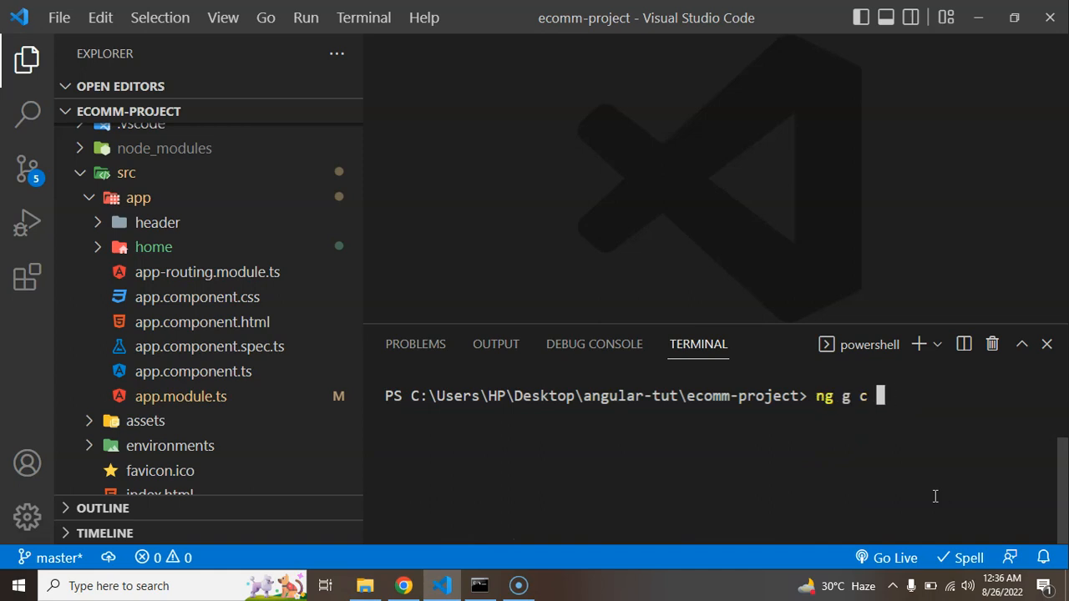
type("seller-a")
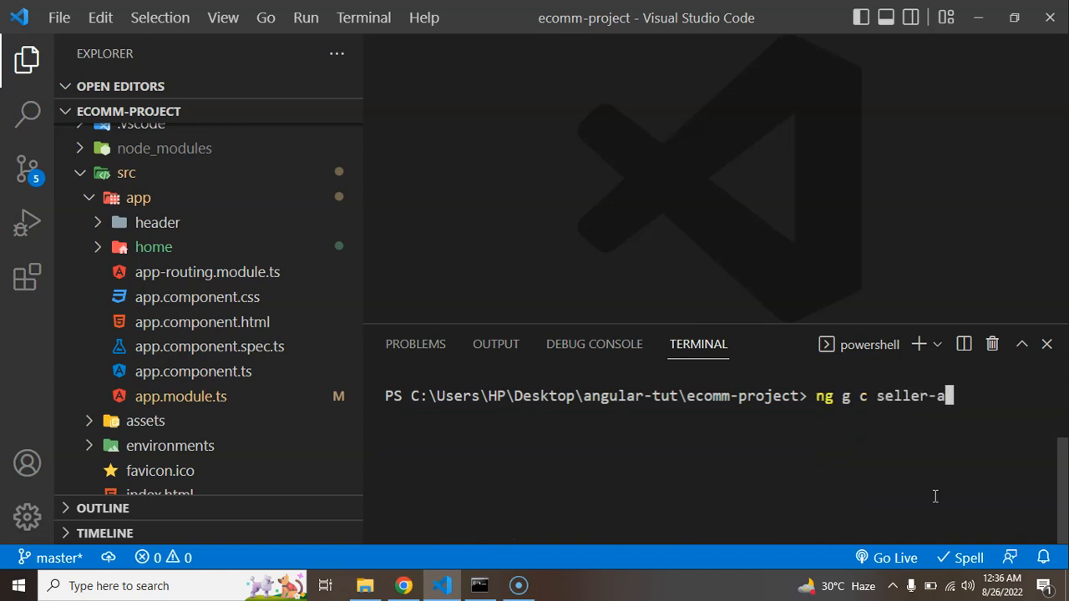
key("Enter")
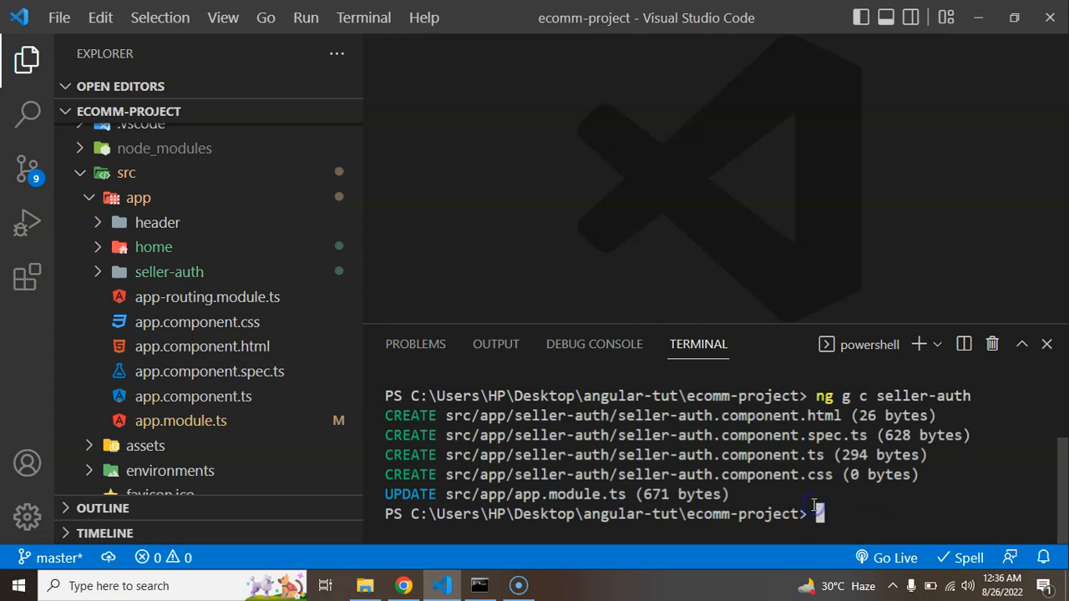
mouse_move(992, 343)
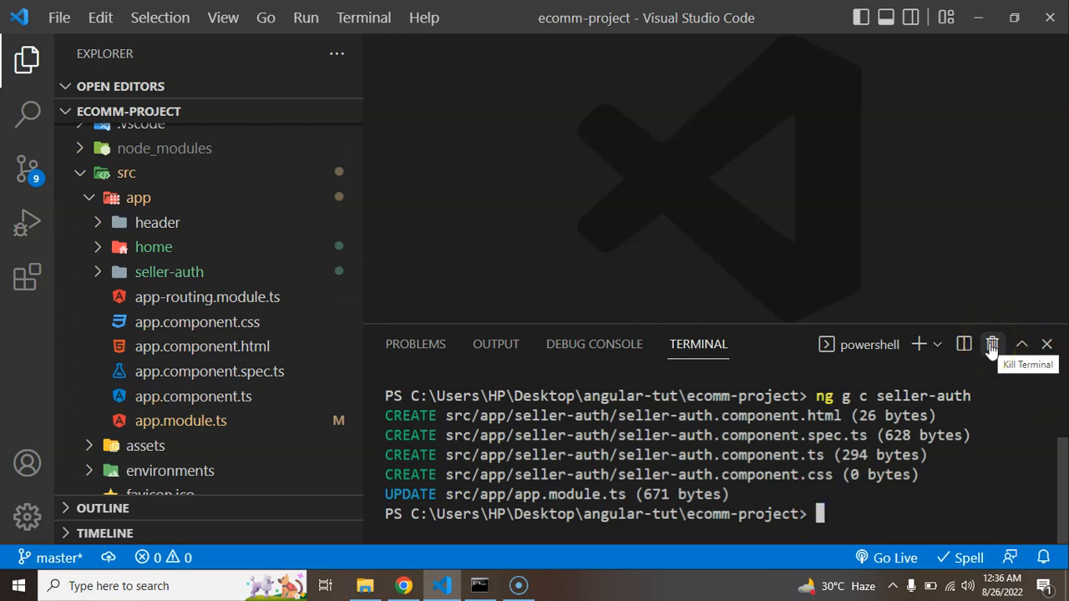
left_click(993, 345)
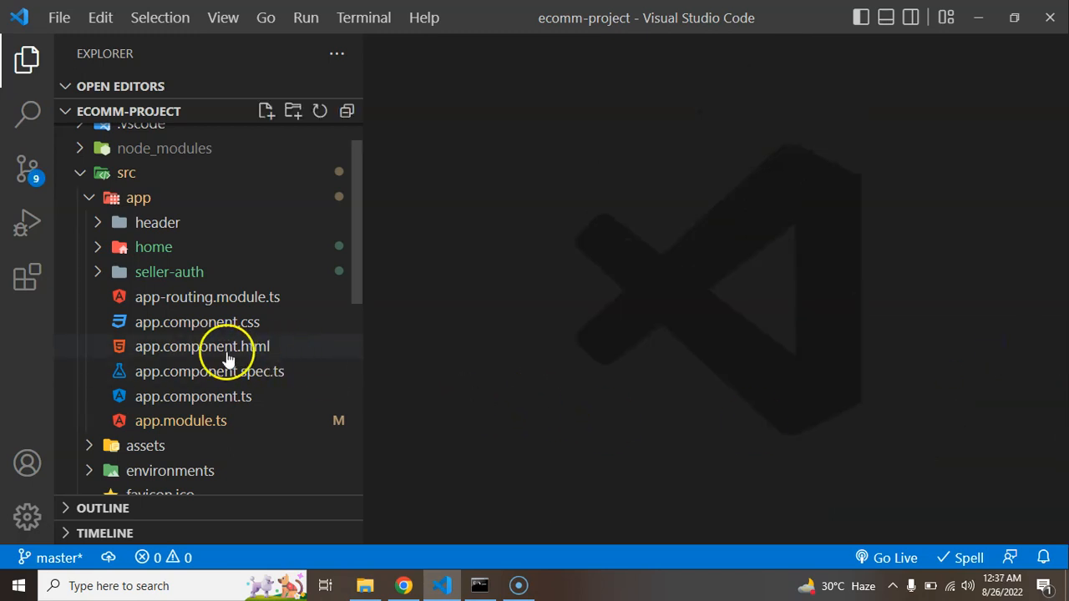
mouse_move(207, 297)
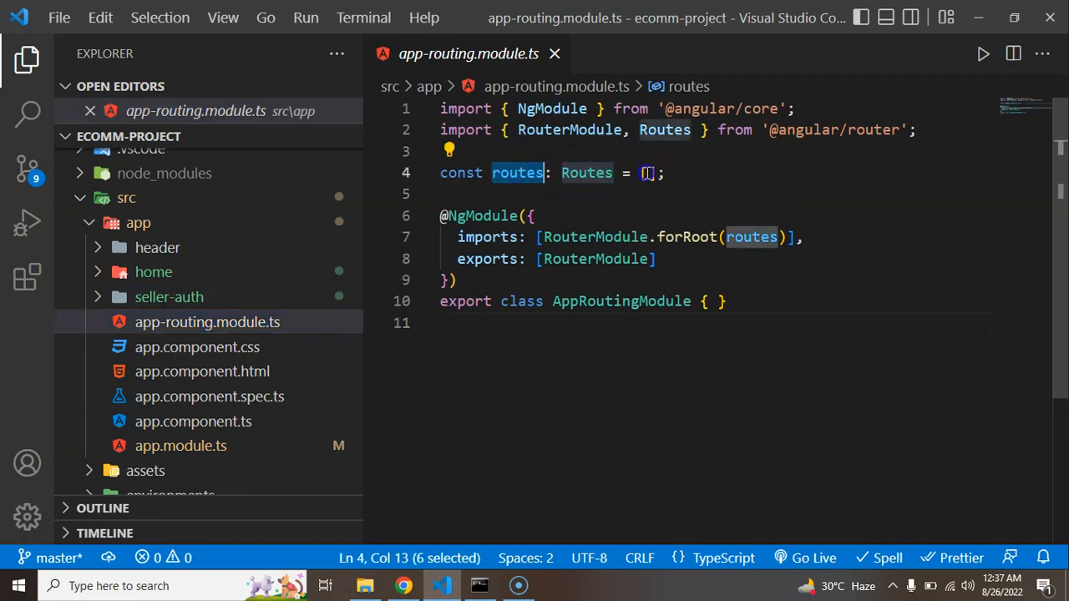
Add a {component: HomeComponent, path: 'home'} route with HomeComponent auto-imported, and save.
type("{}")
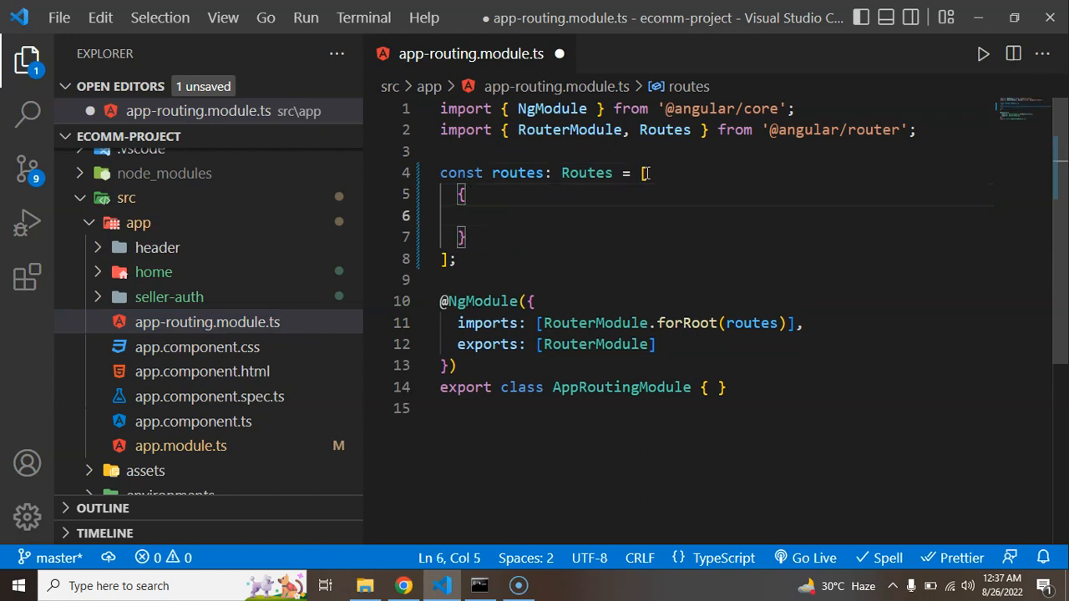
type("component")
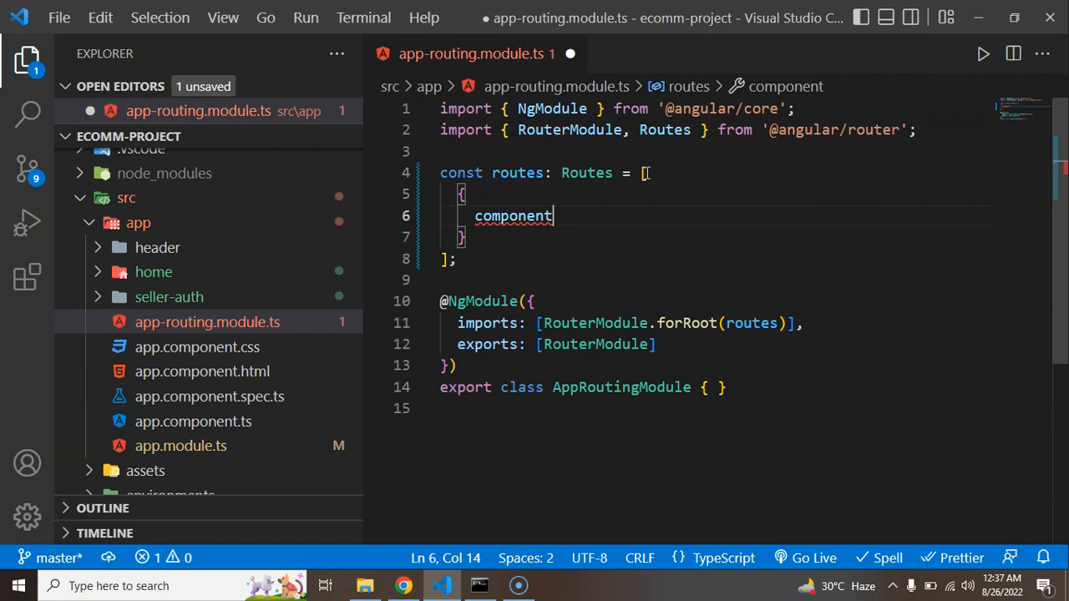
type(":")
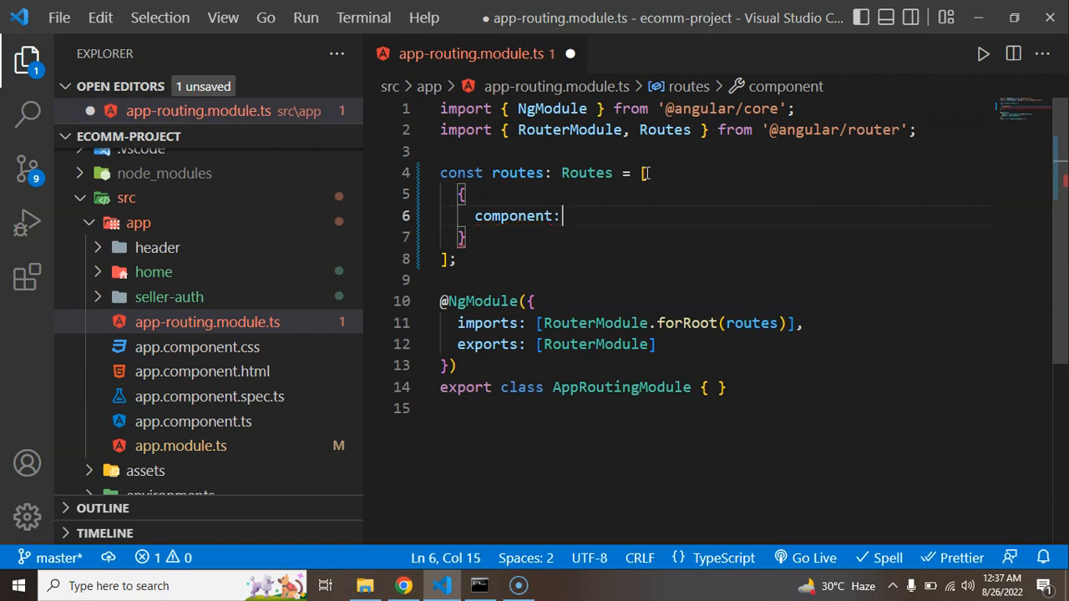
type("Home")
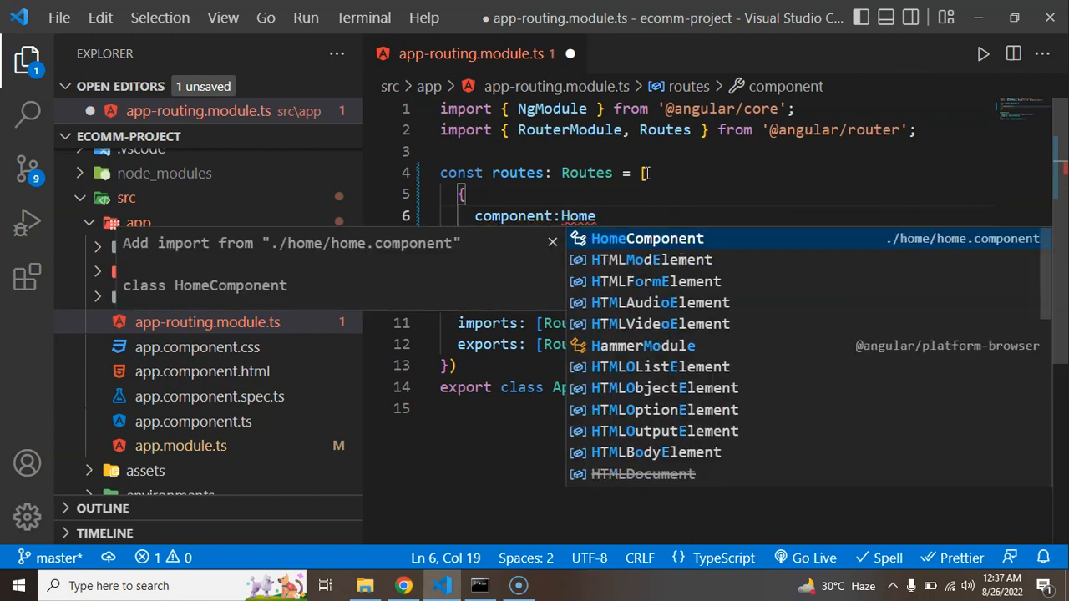
mouse_move(556, 150)
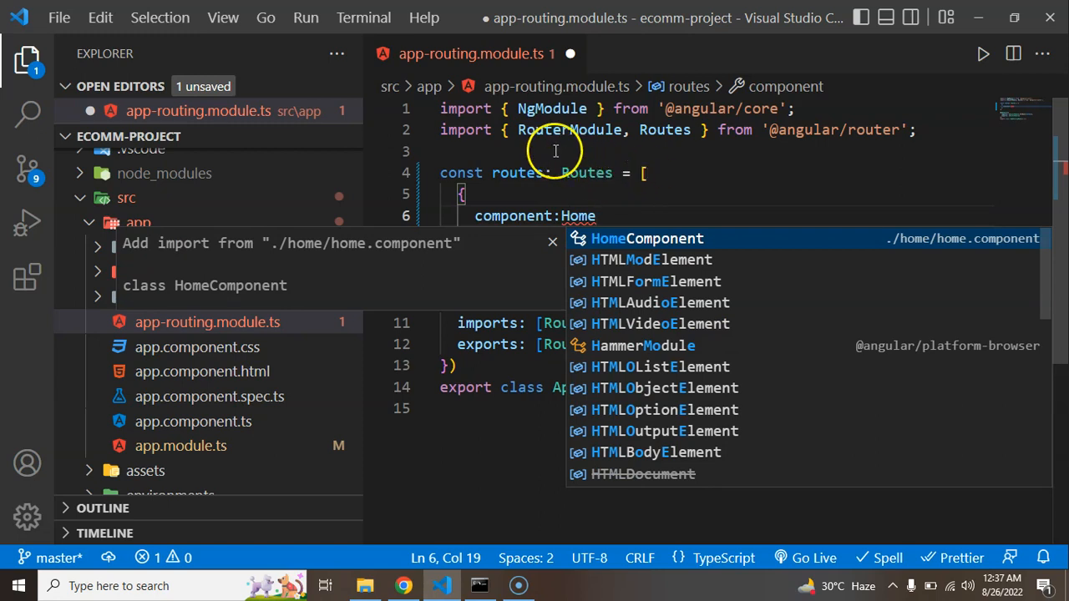
mouse_move(578, 215)
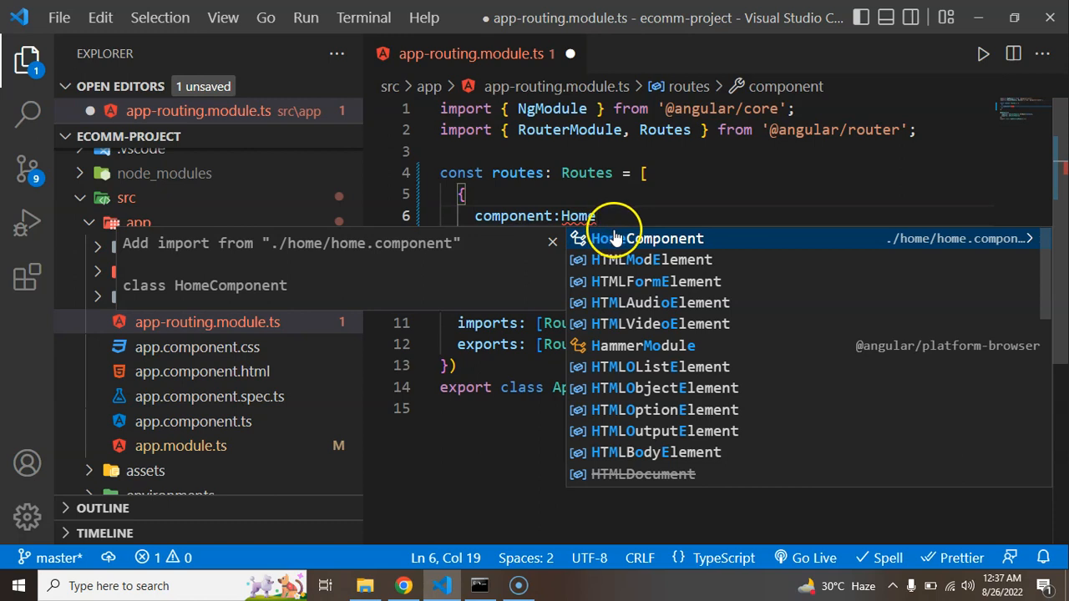
left_click(645, 238)
type("path:")
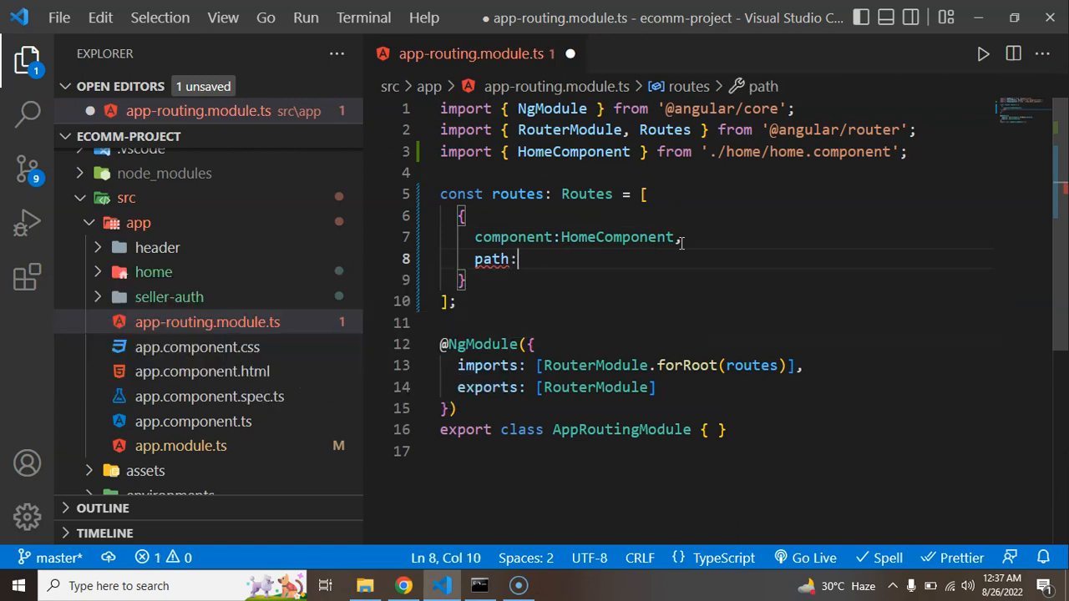
type("''")
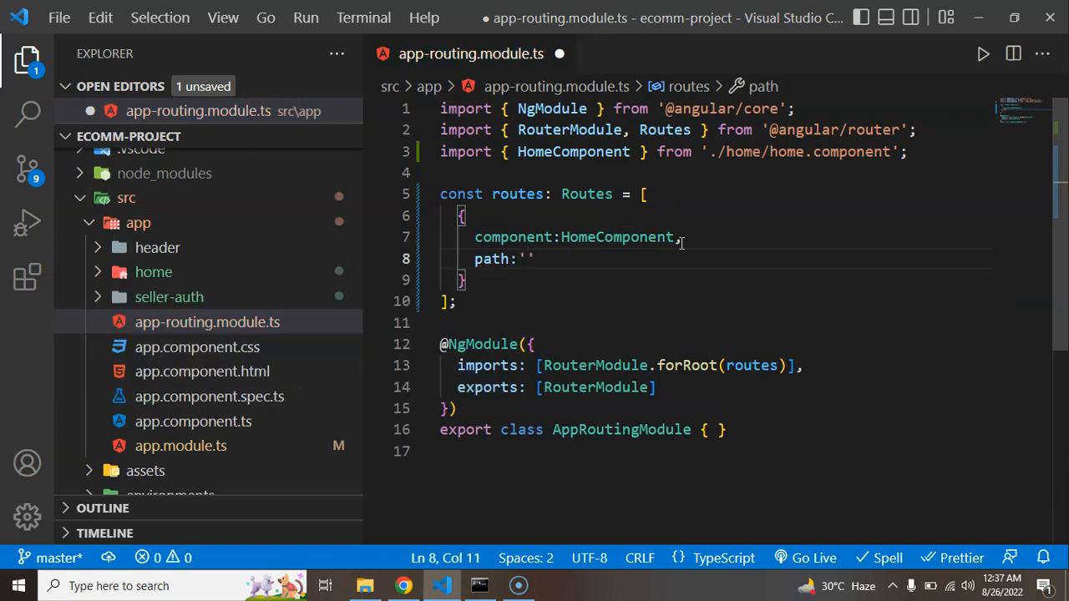
key("ctrl+s")
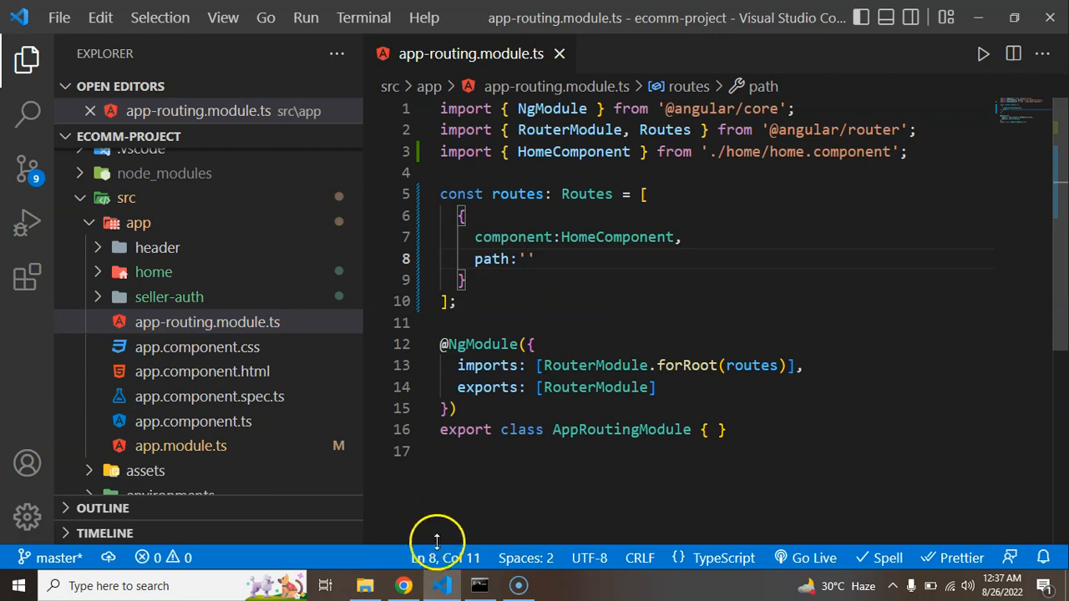
type("home")
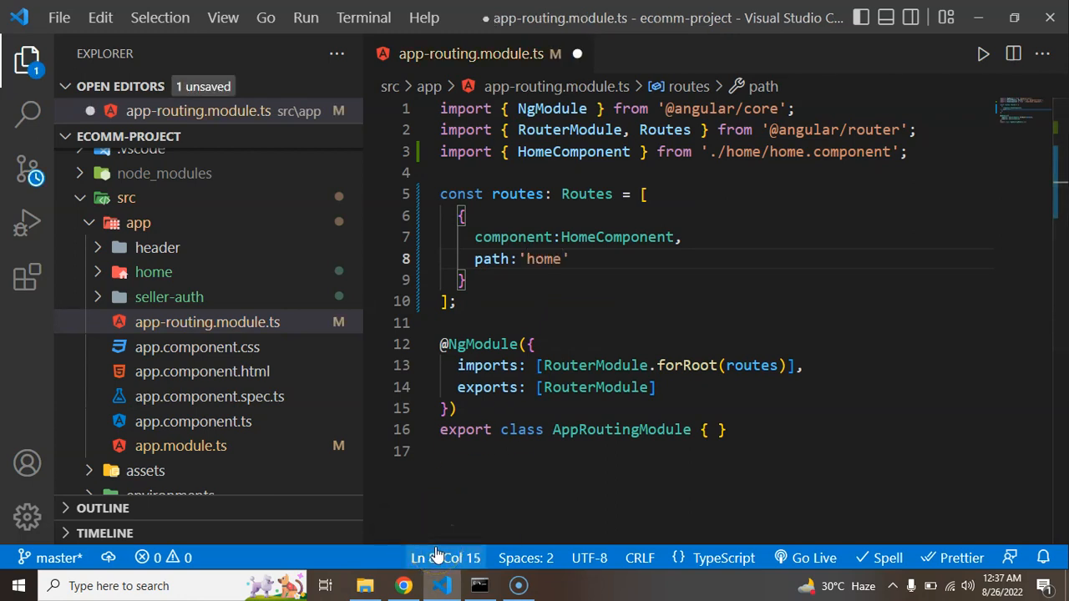
left_click(403, 585)
type("localhost:4200/")
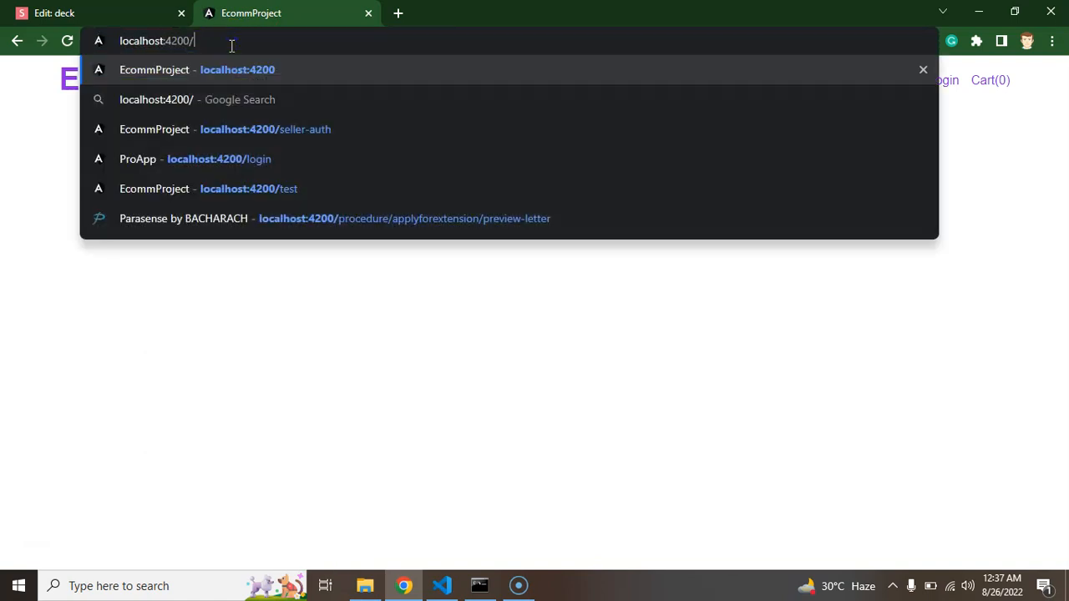
type("home")
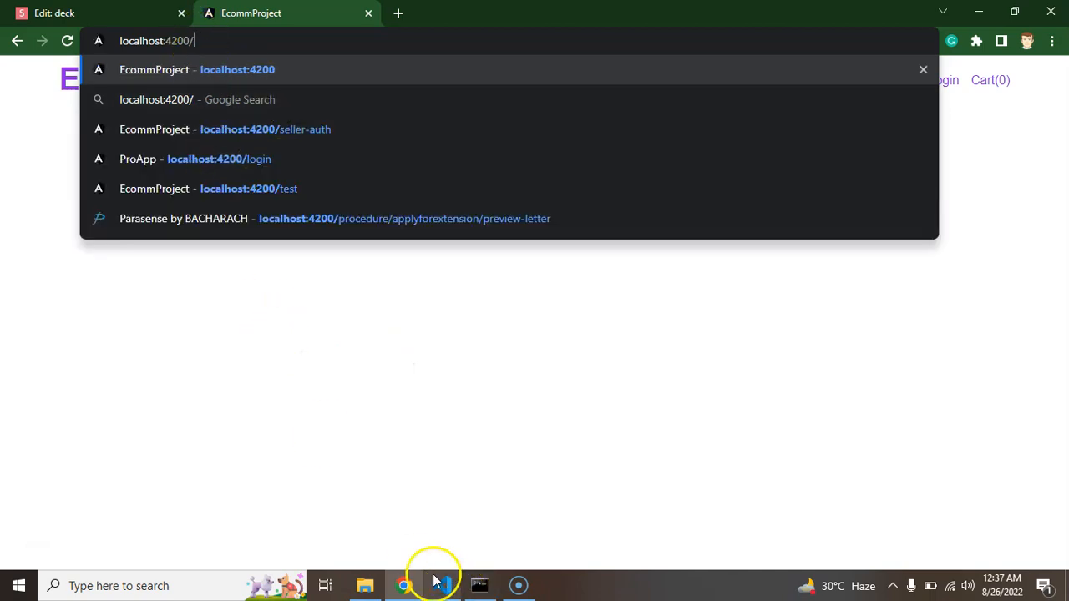
left_click(441, 585)
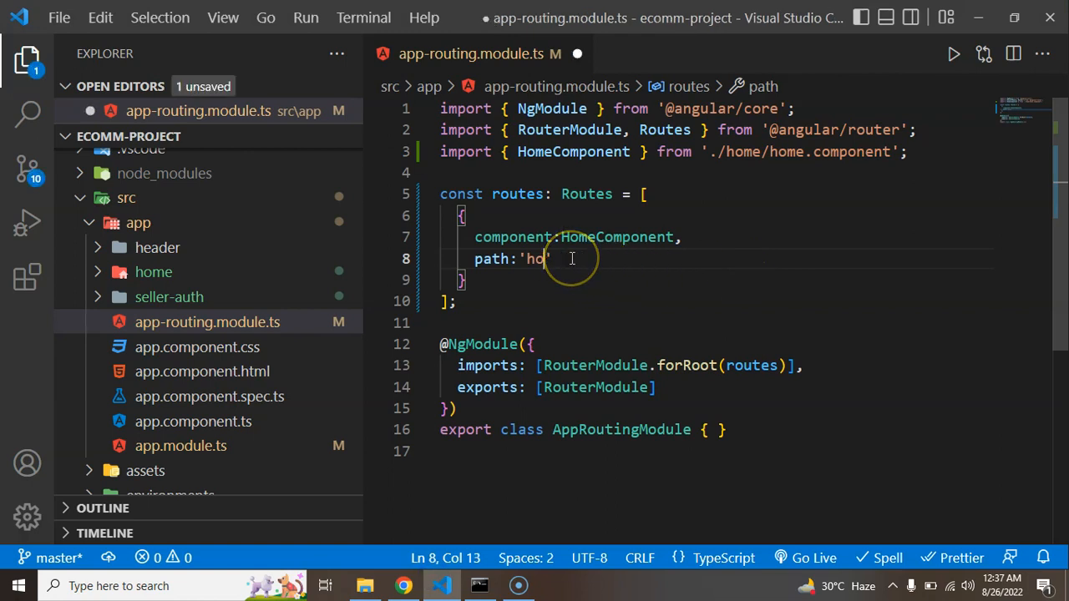
Set the Home route path to '' and add a 'seller-auth' route for SellerAuthComponent, then format.
key("Backspace")
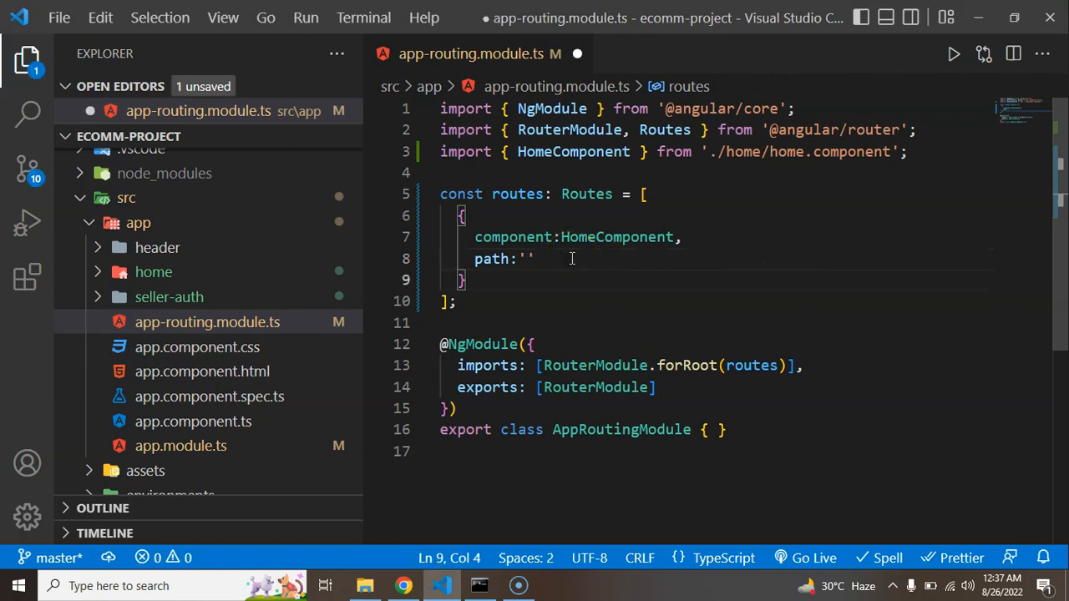
type(",{")
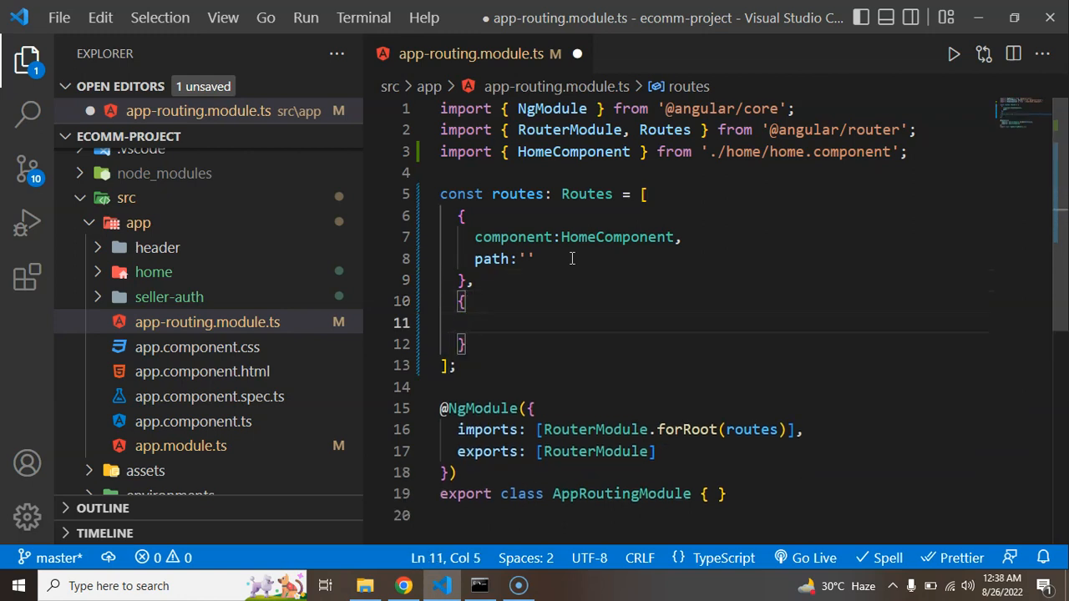
type("component:")
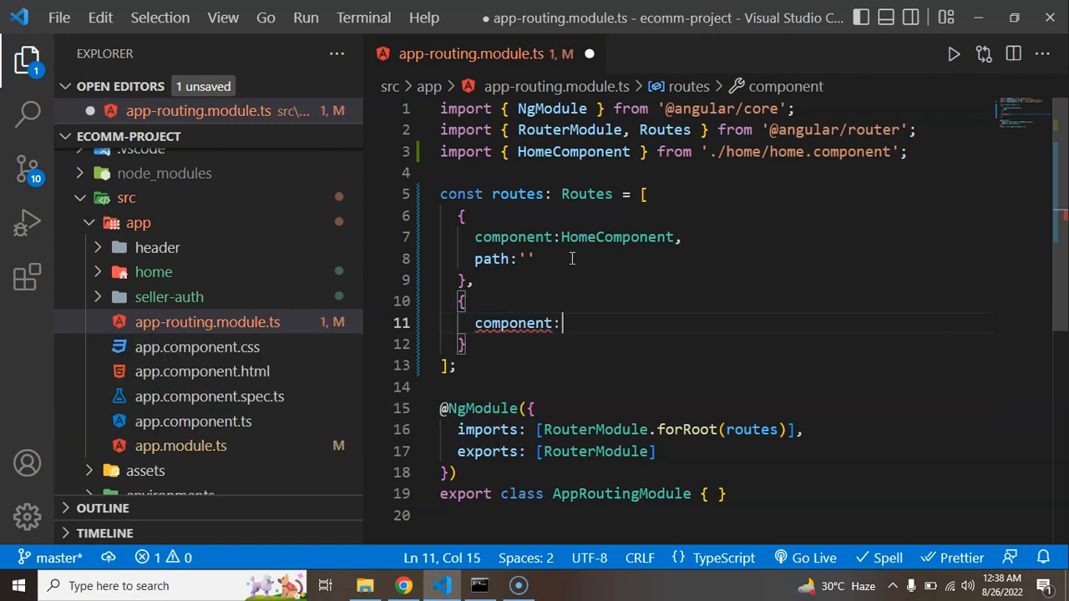
type("SellerAuthComponent,")
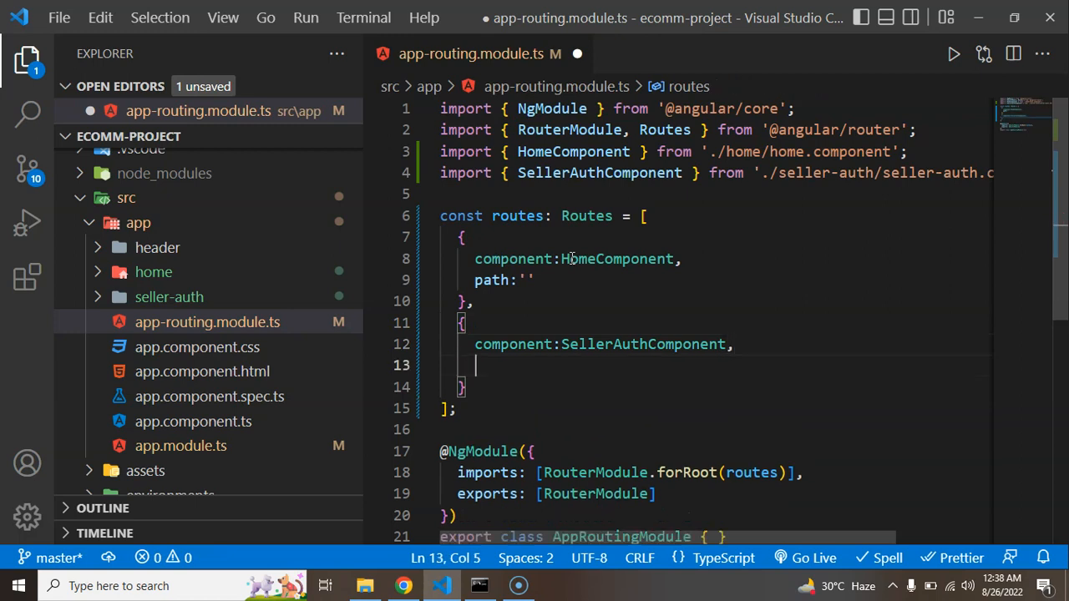
type("path:''")
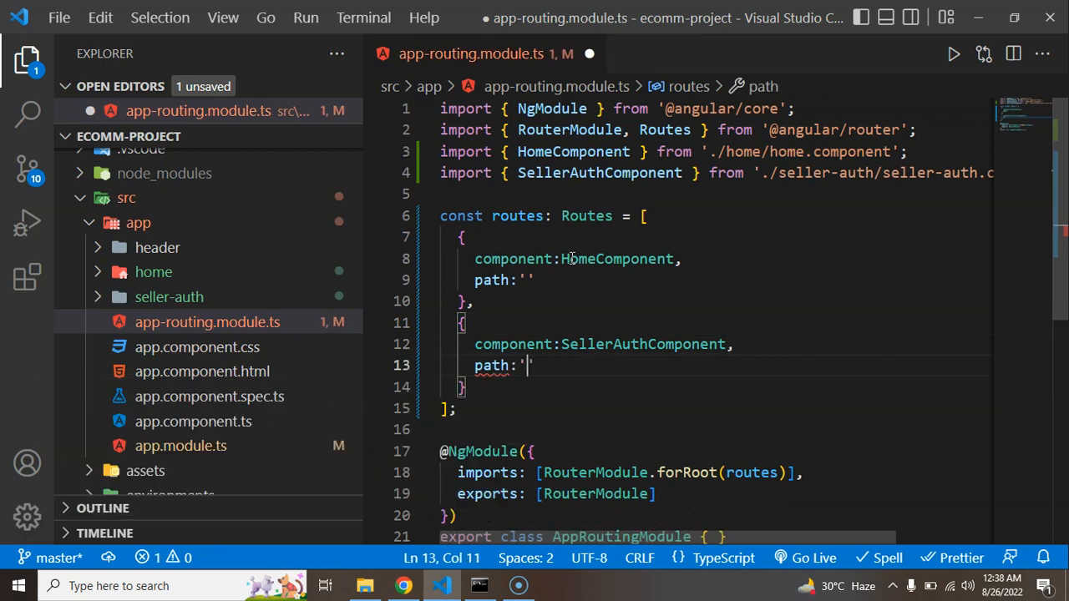
type("seller")
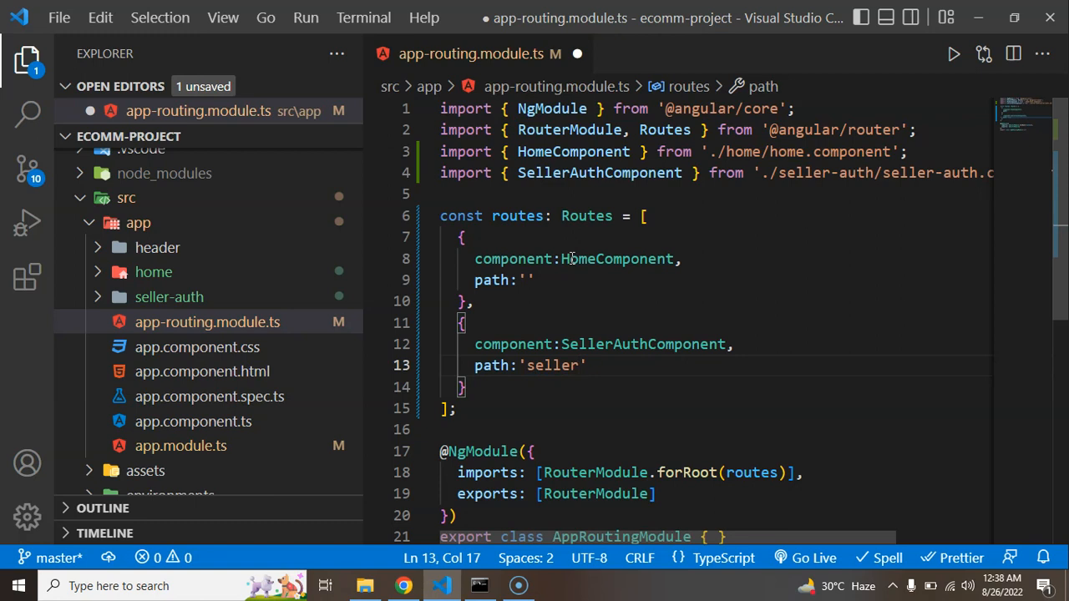
type("-auth")
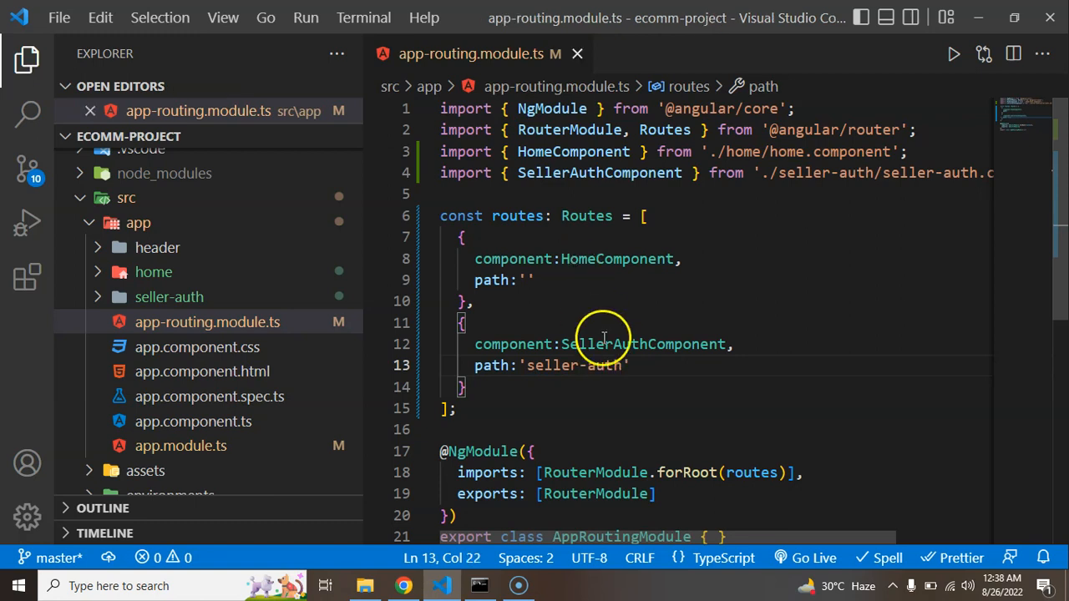
right_click(602, 338)
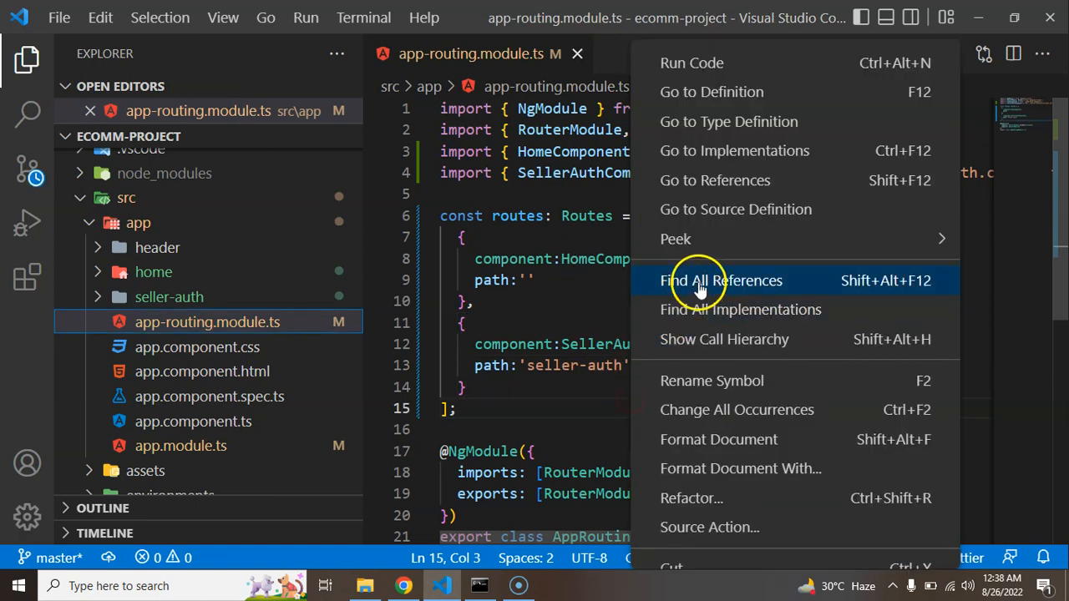
mouse_move(706, 409)
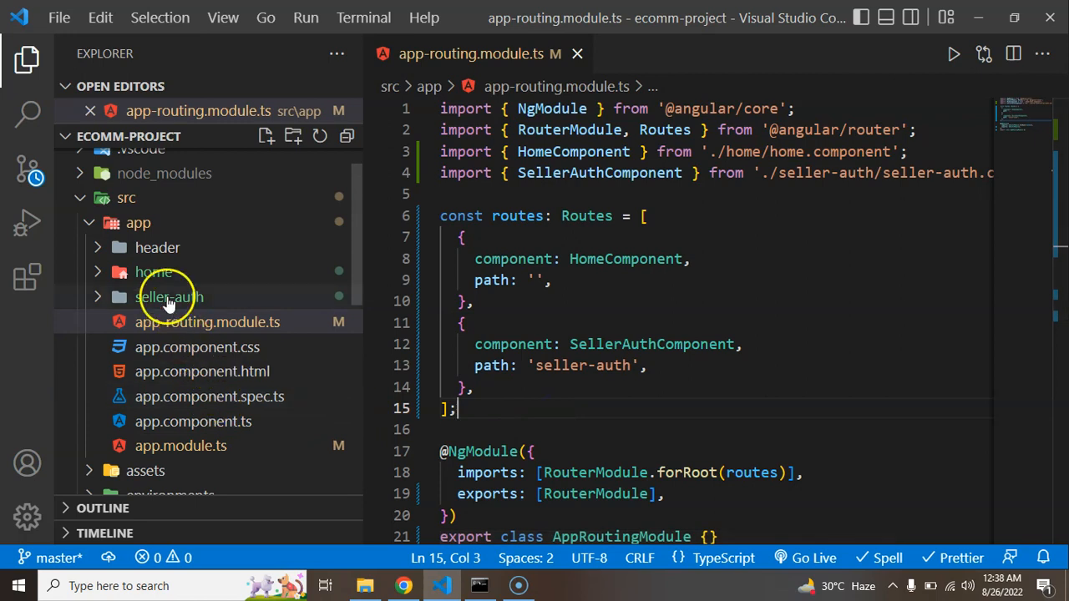
left_click(157, 247)
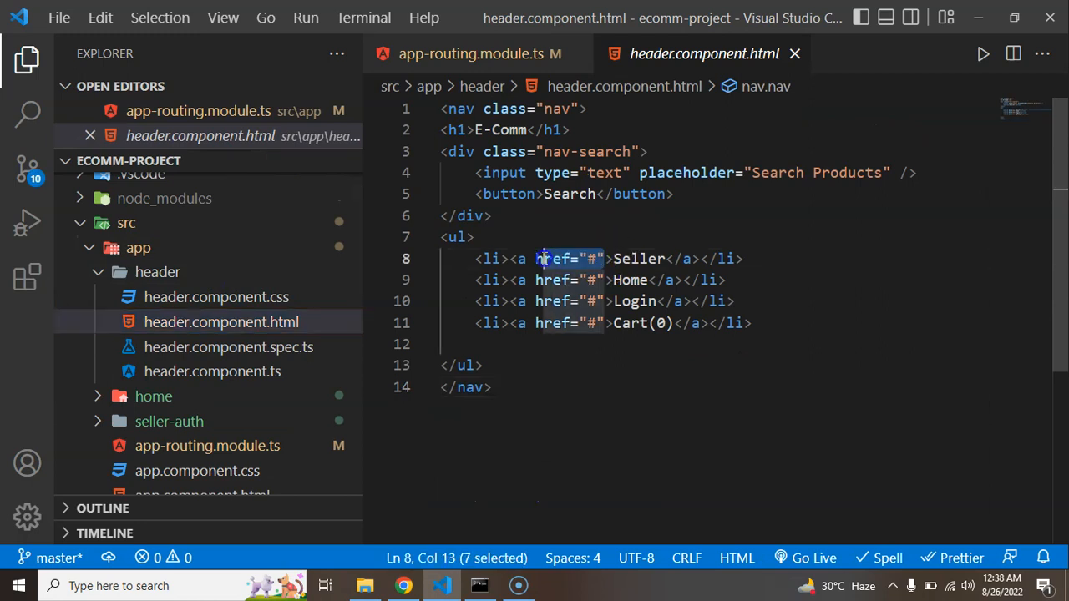
Give the Seller anchor routerLink="seller-auth", checking the path in the routing module.
key("Delete")
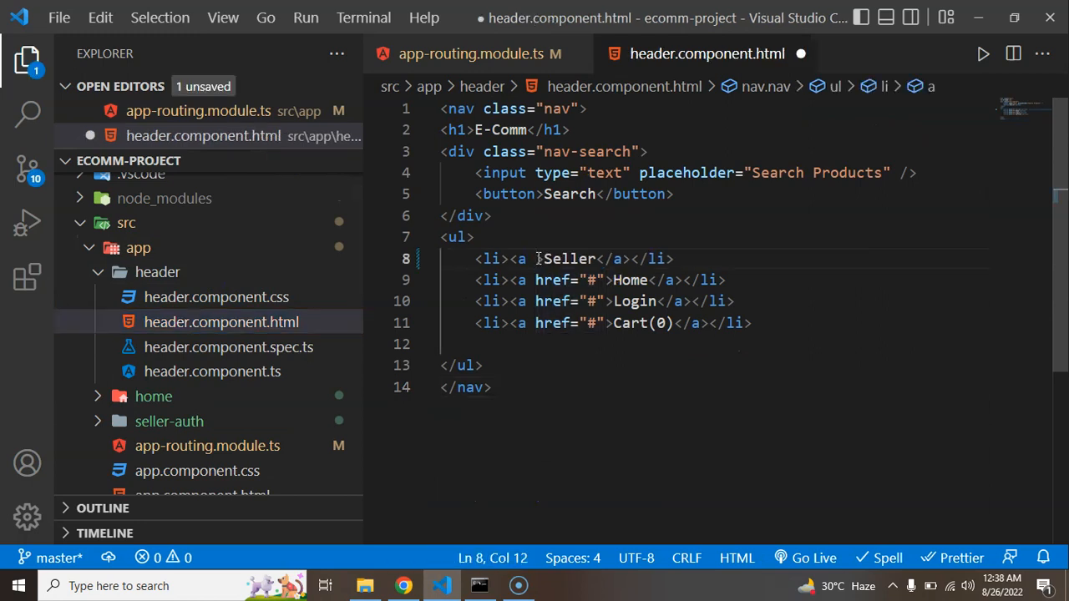
type("routerL")
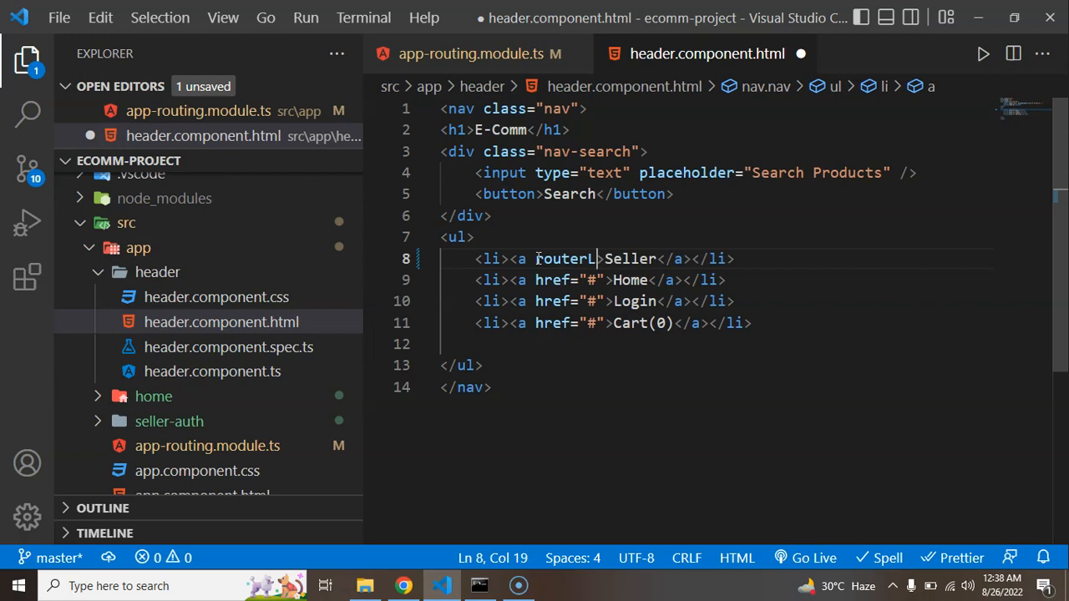
type("ink")
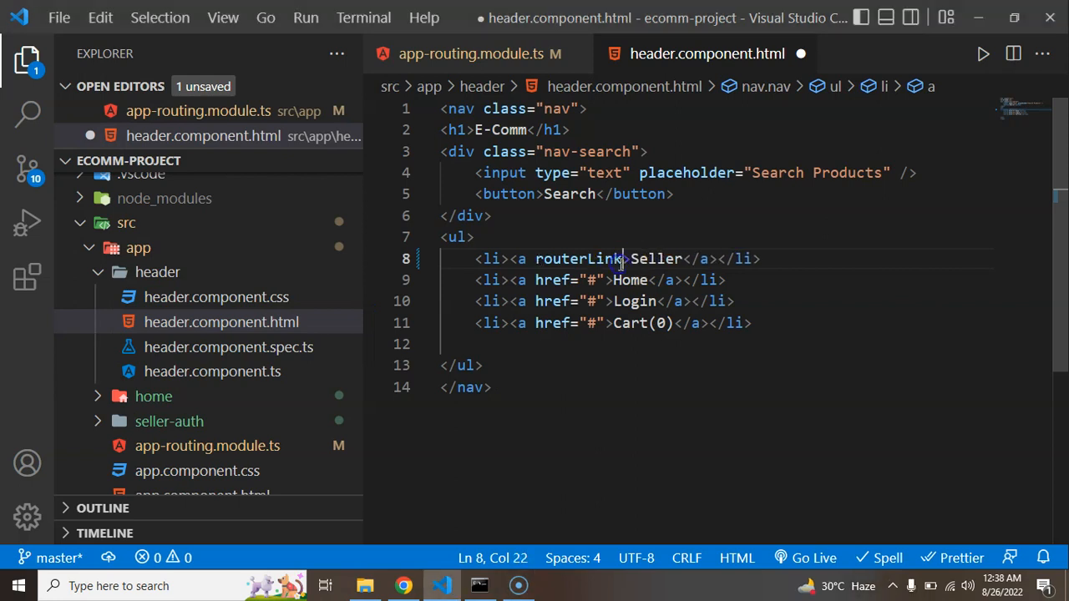
type("=\"")
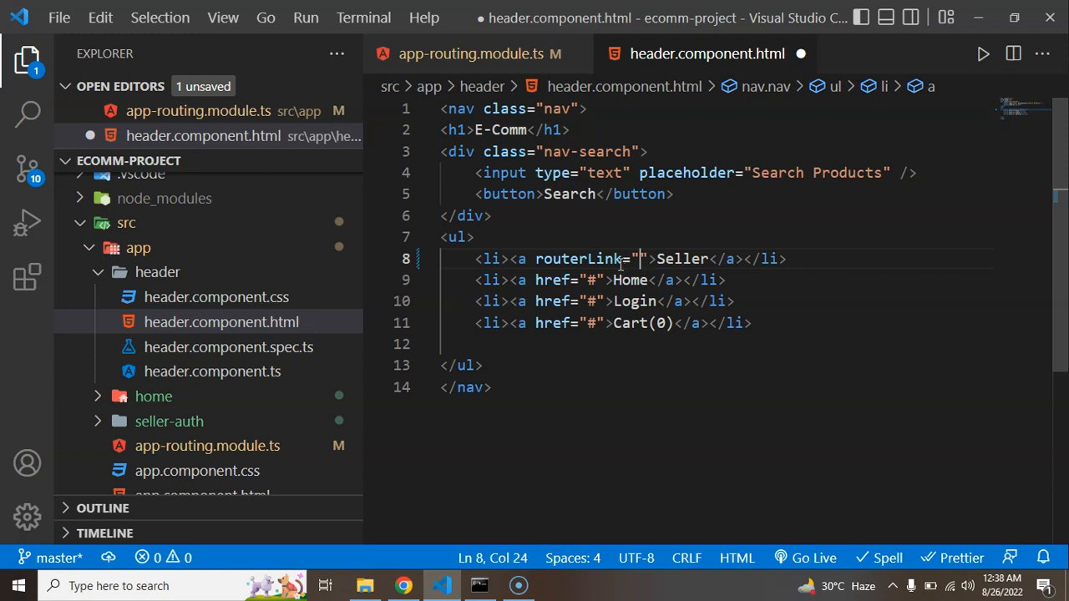
type("/")
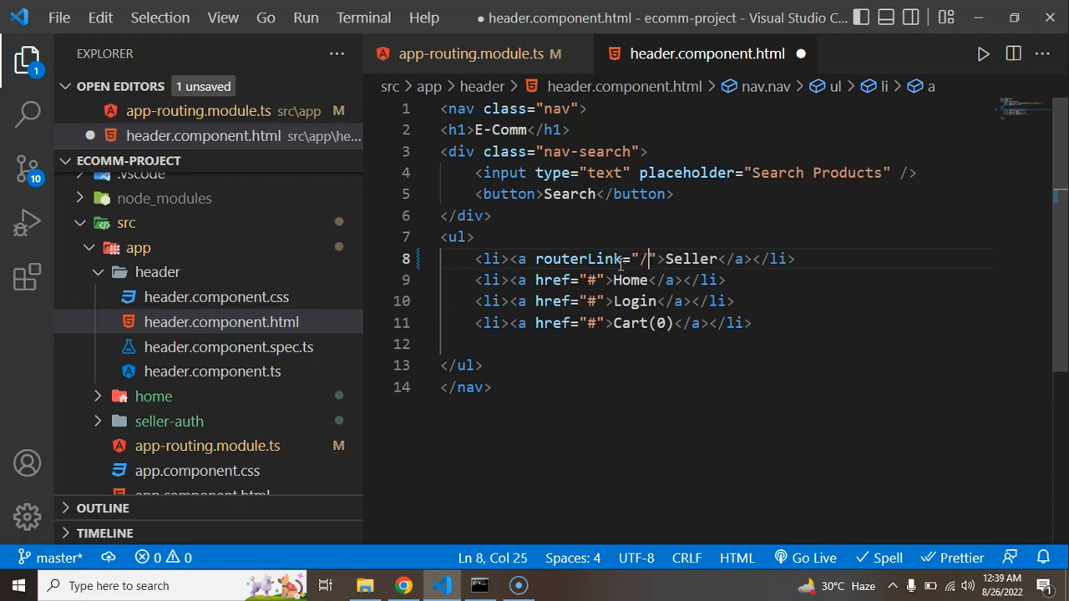
left_click(473, 53)
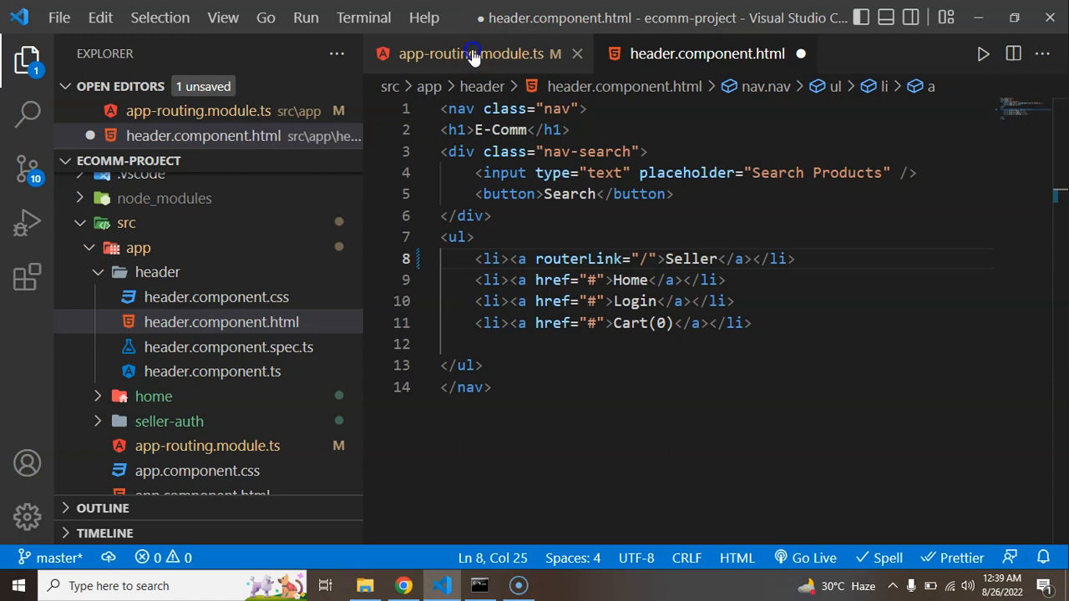
left_click(475, 54)
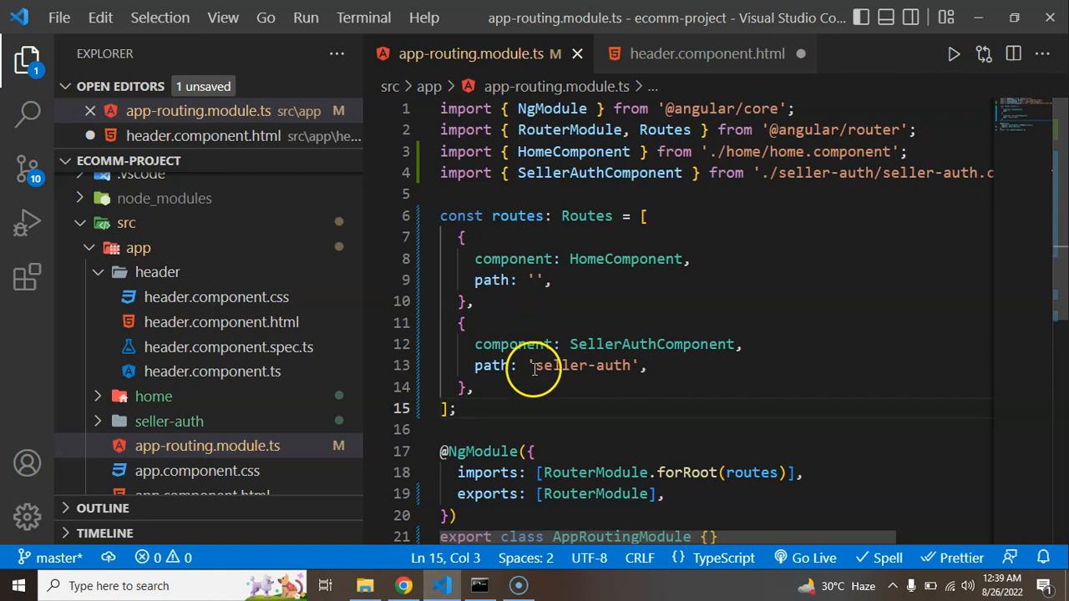
left_click(706, 53)
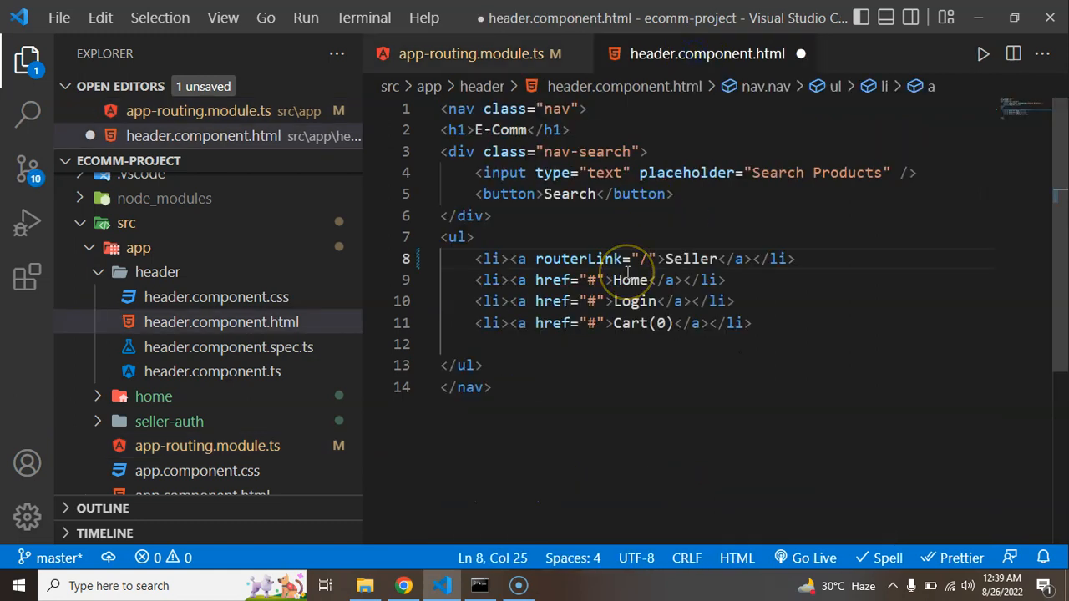
type("se")
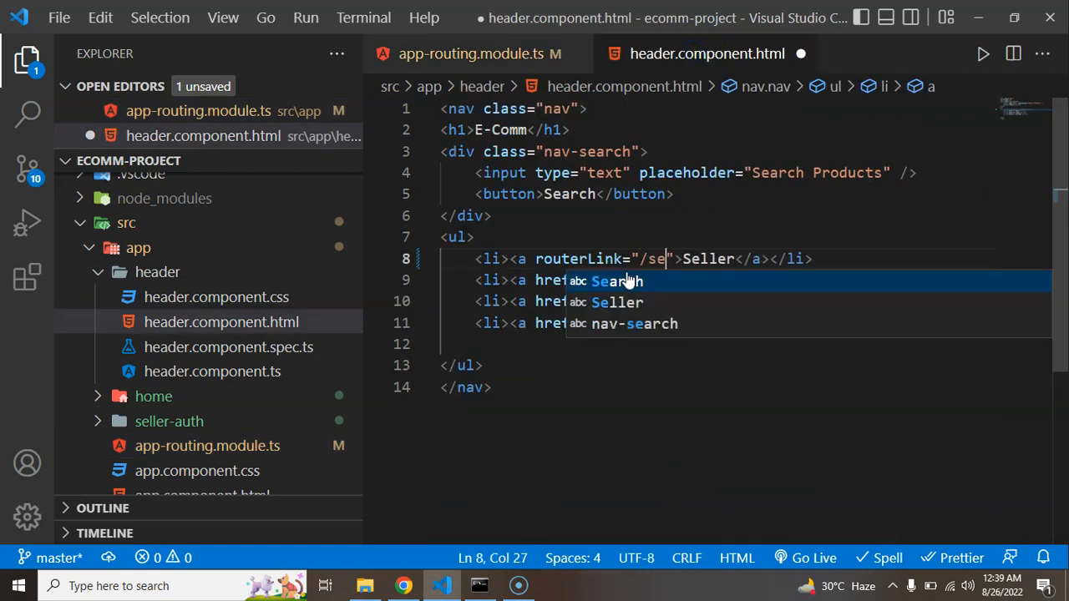
type("lle")
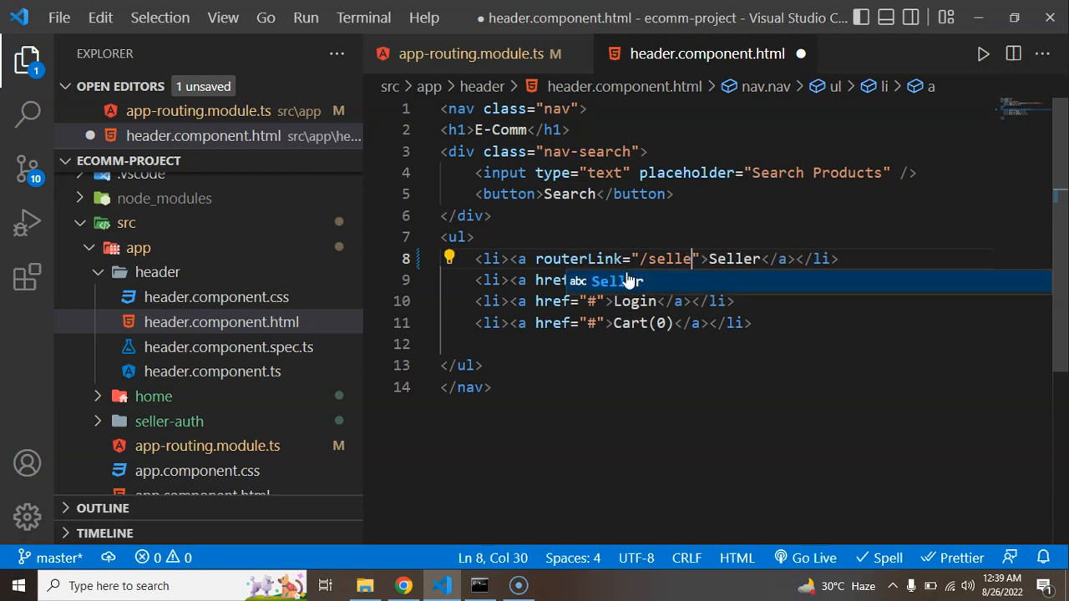
type("r-auth")
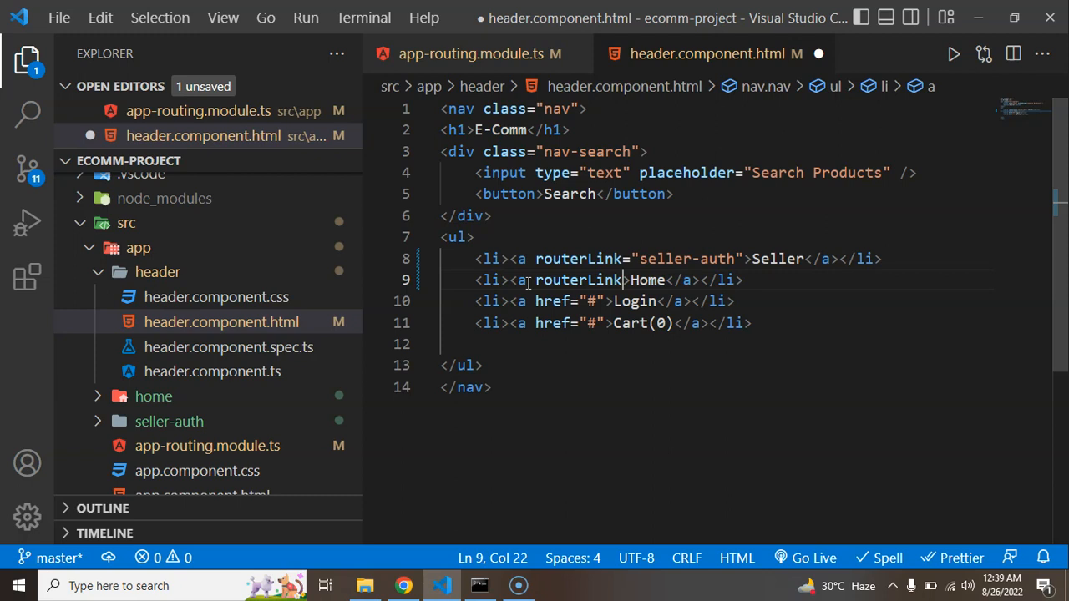
Give the Home anchor an empty routerLink and reformat the header markup.
type("\"\"")
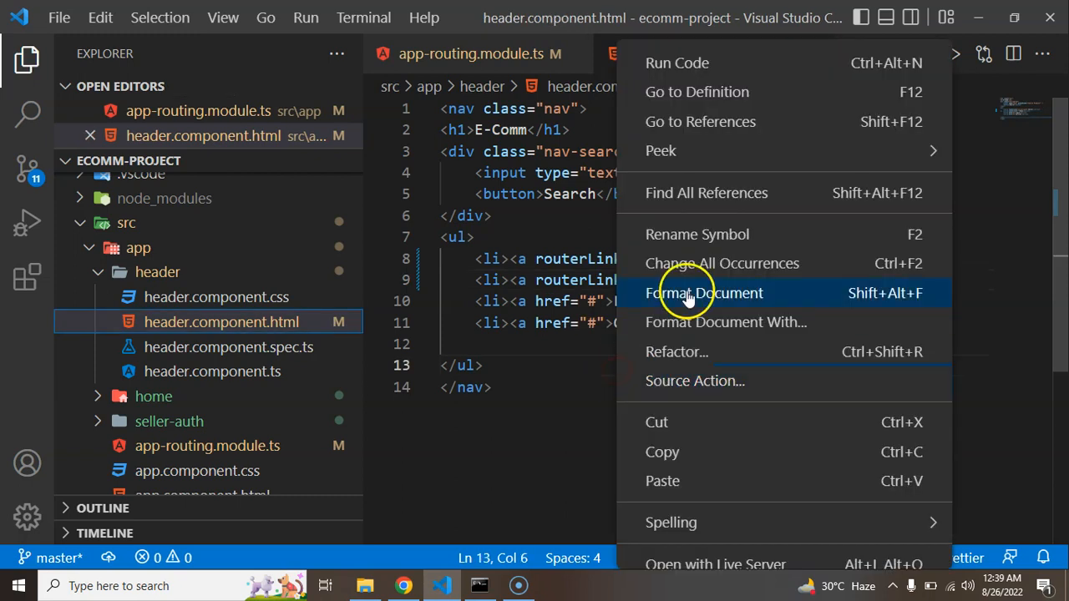
left_click(704, 292)
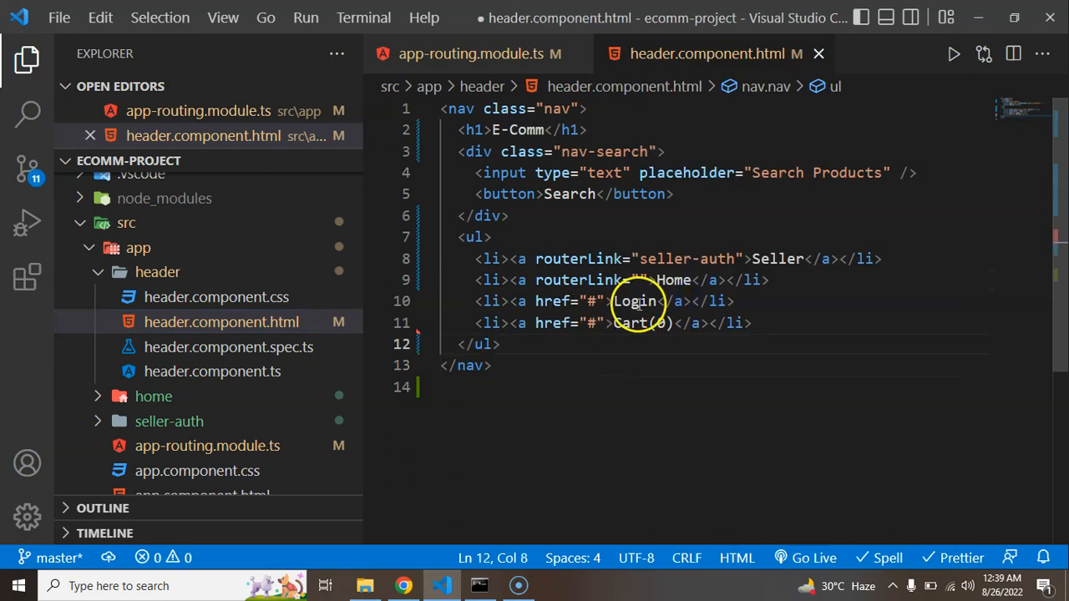
double_click(630, 323)
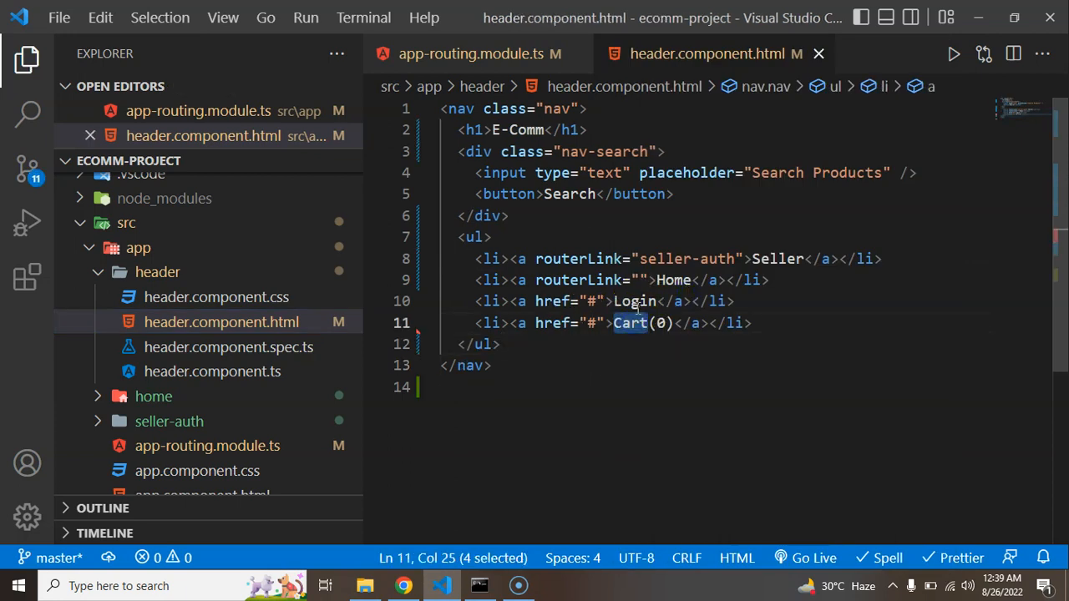
left_click(536, 301)
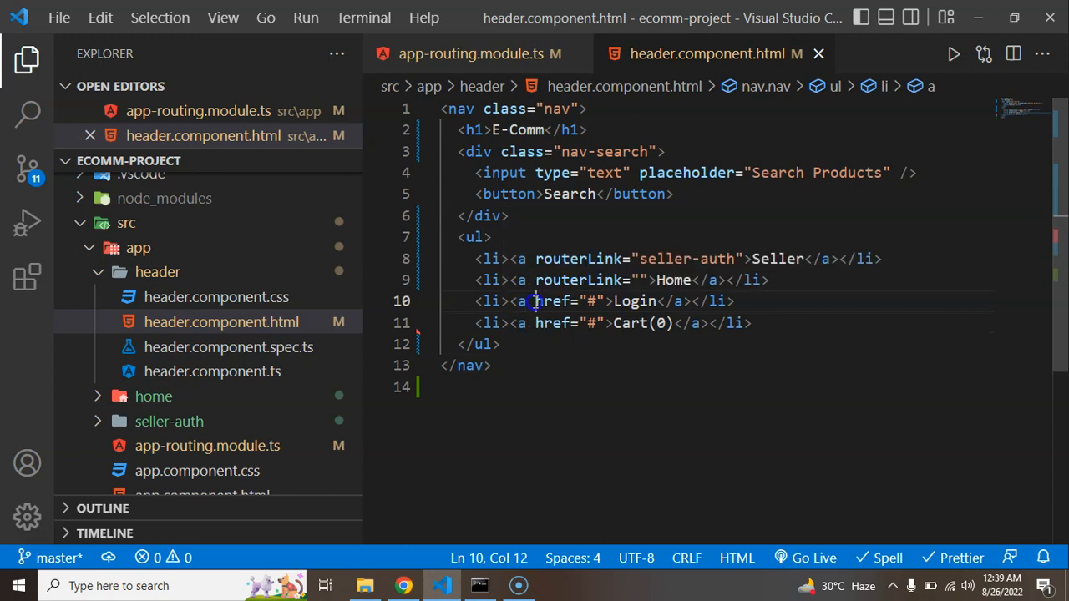
left_click(599, 302)
type("app")
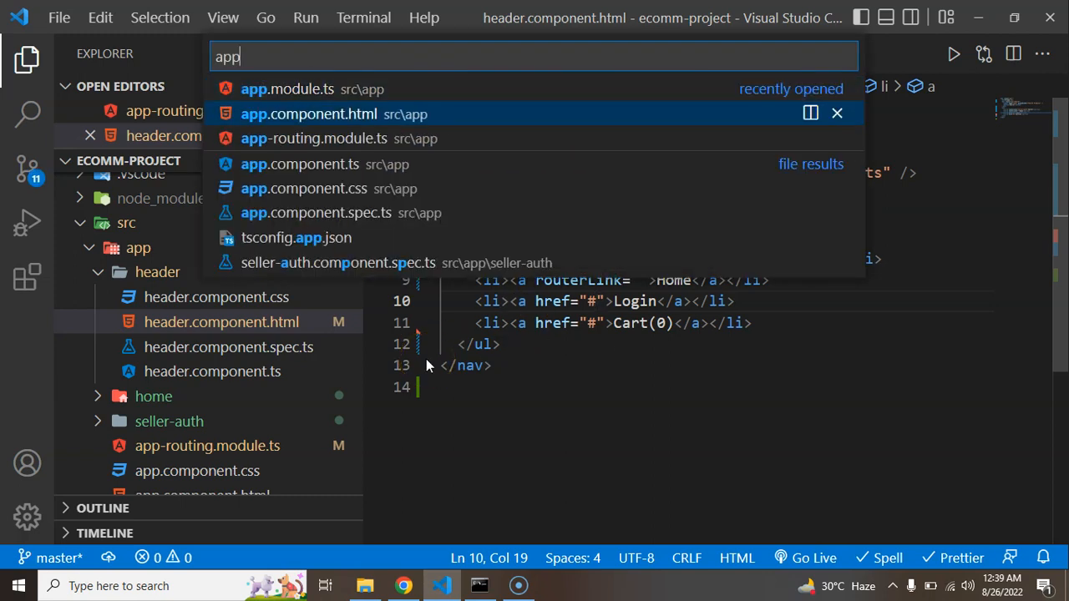
Add <router-outlet></router-outlet> below <app-header> in app.component.html and save.
left_click(309, 114)
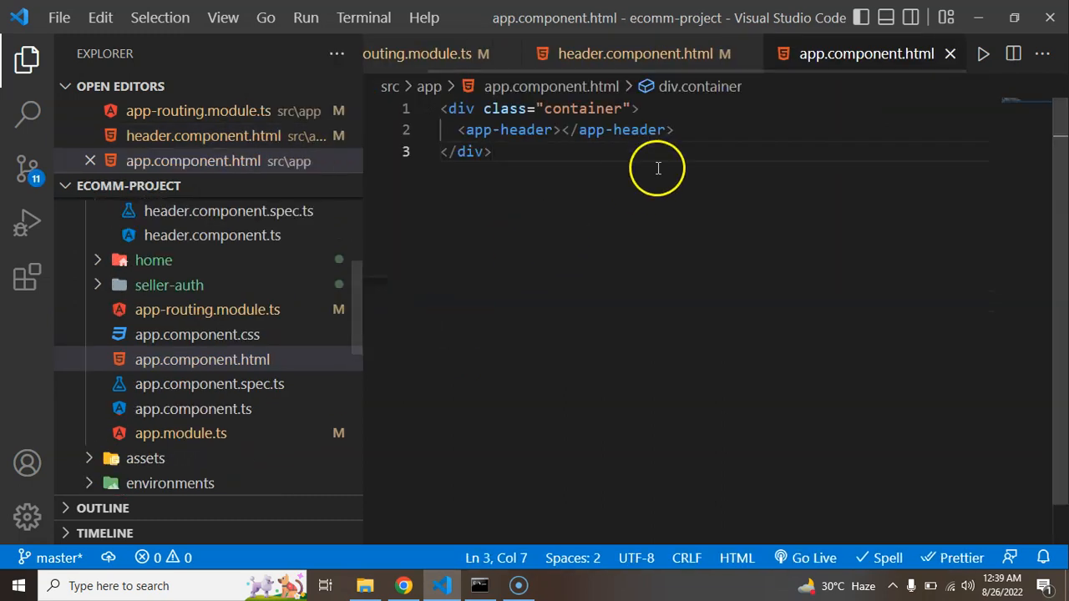
type("<")
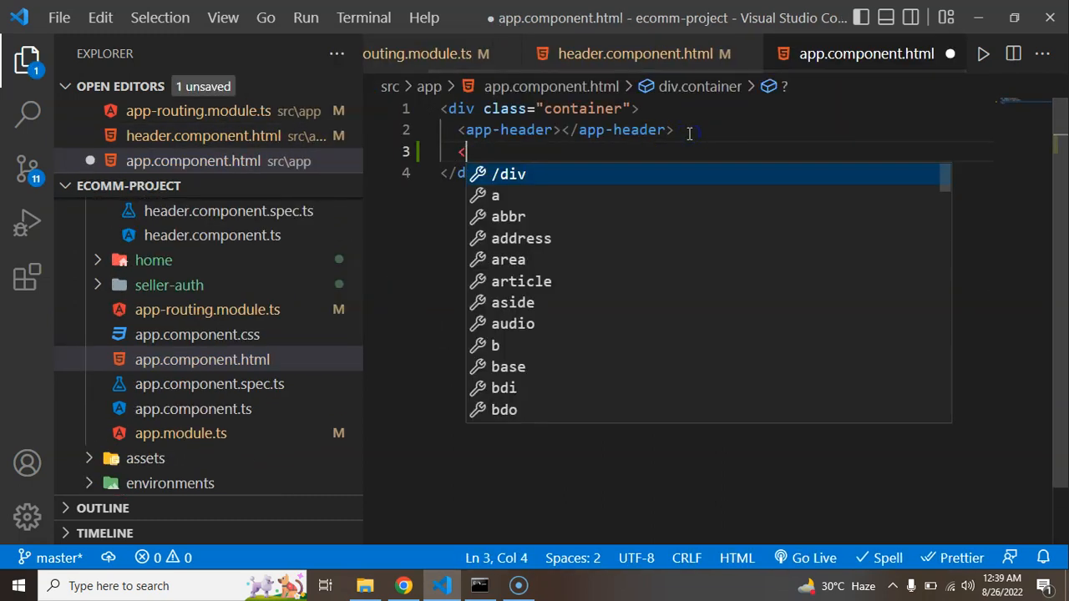
type("router-outlet></router-outlet>")
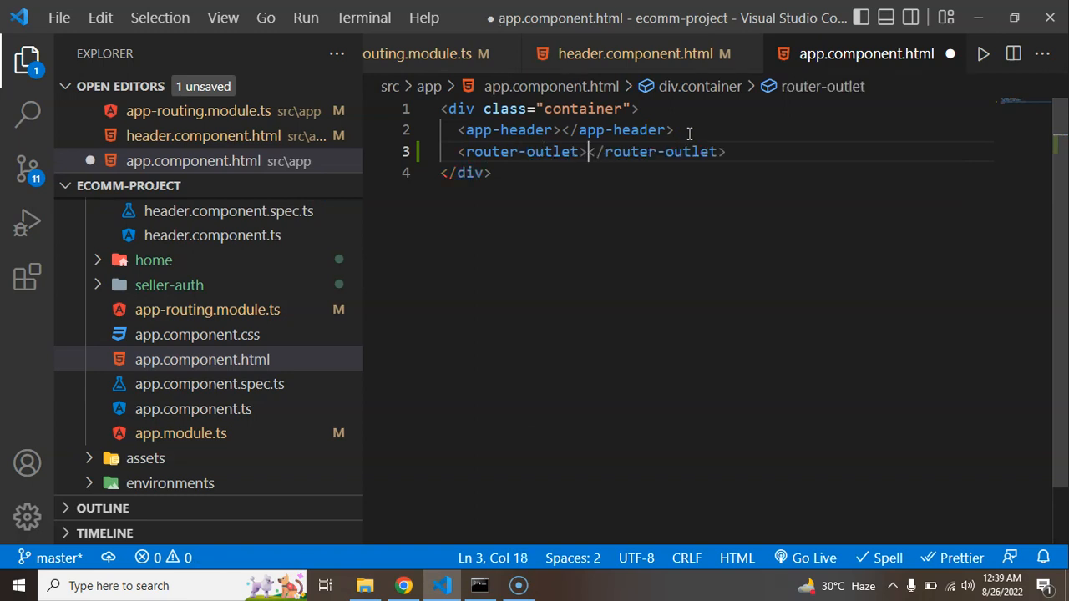
key("ctrl+s")
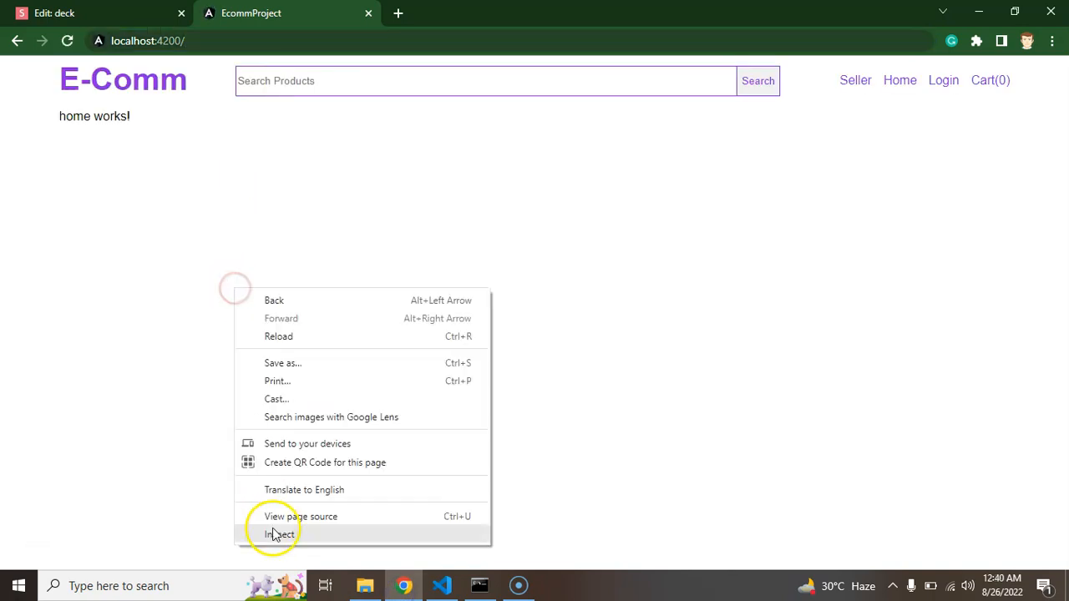
With the DevTools console open, click the Seller, Home and Cart header links.
left_click(280, 534)
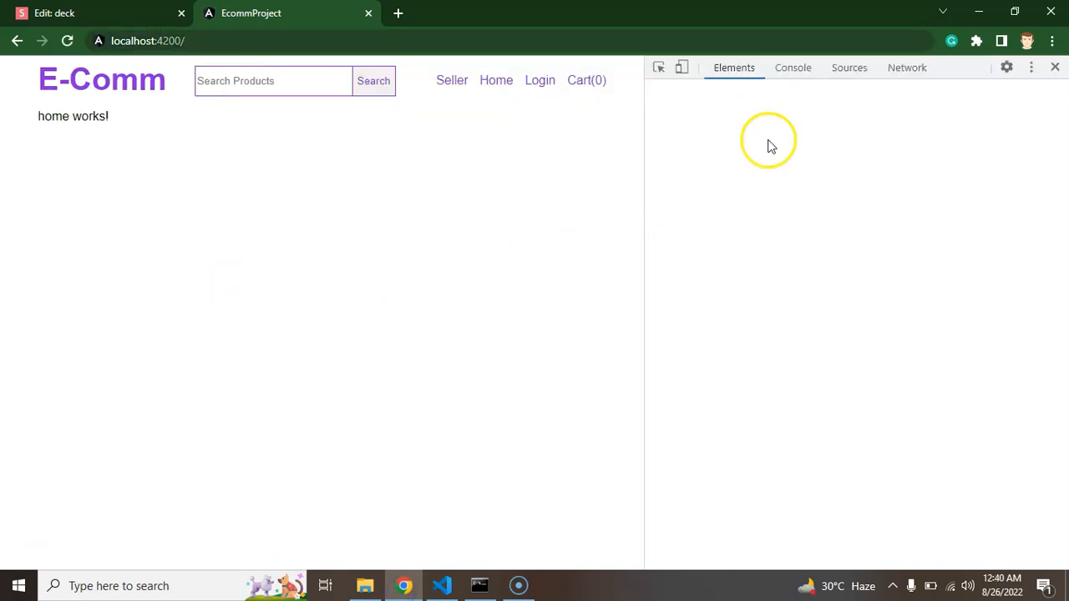
left_click(792, 68)
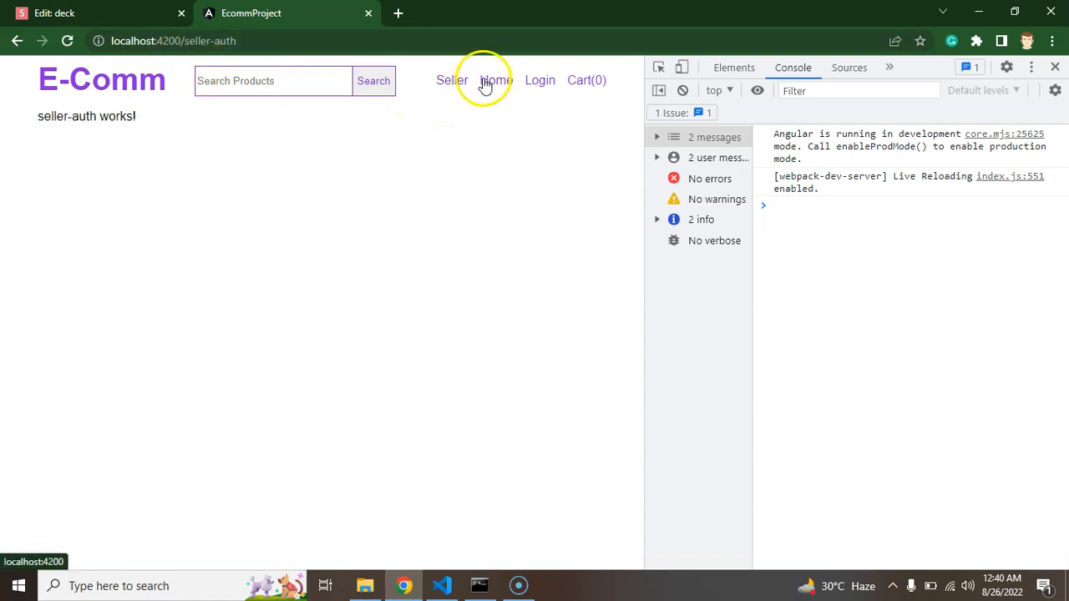
left_click(495, 80)
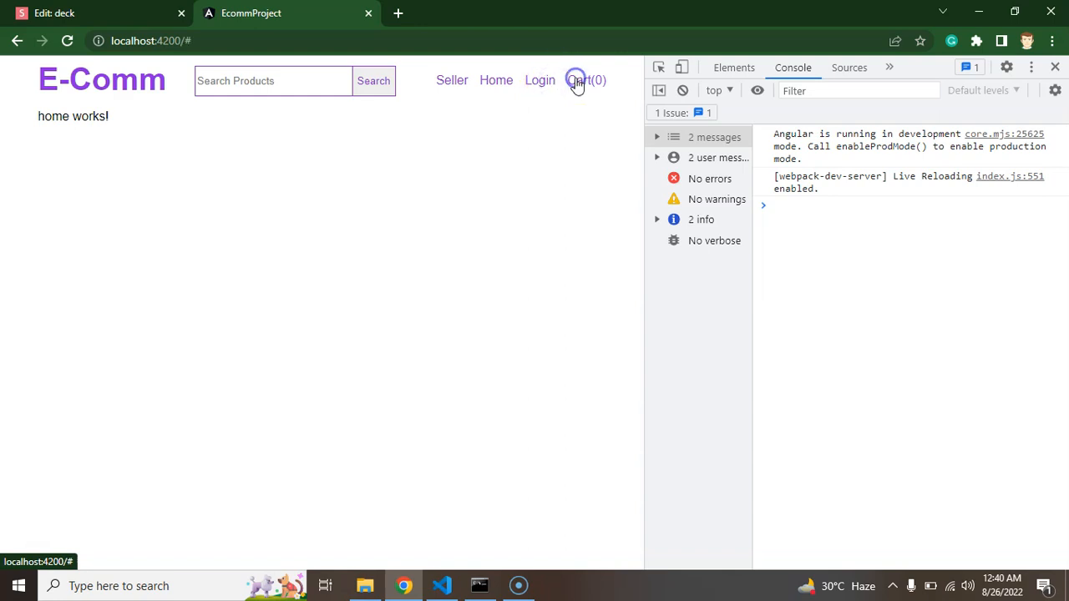
left_click(452, 80)
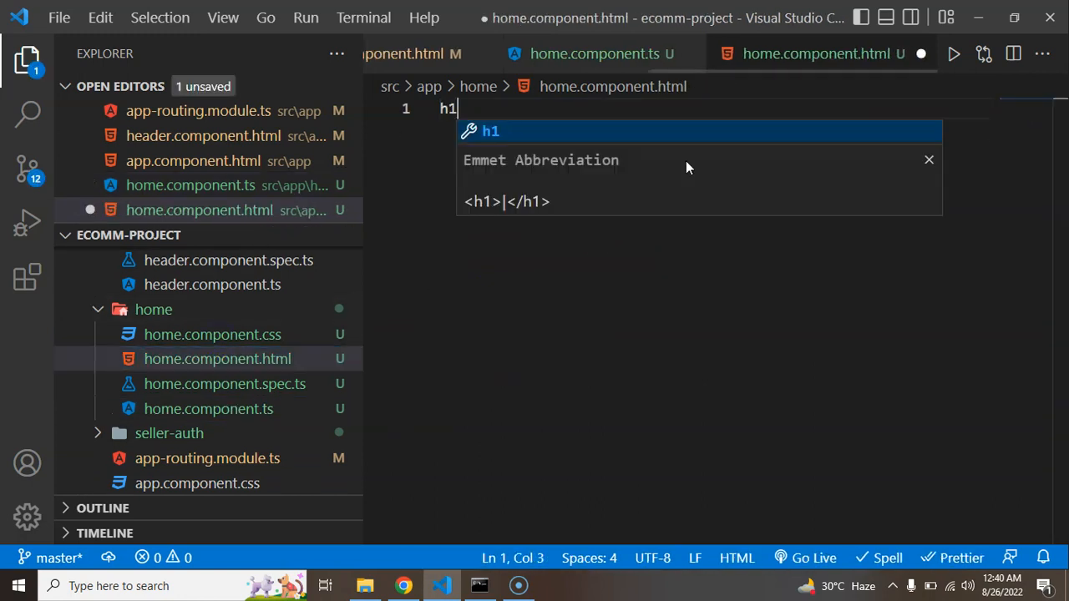
Add an h1 'Home Page' to home.component.html and an h1 'Seller Auth Page' to seller-auth.component.html.
type("Home Page</h1>")
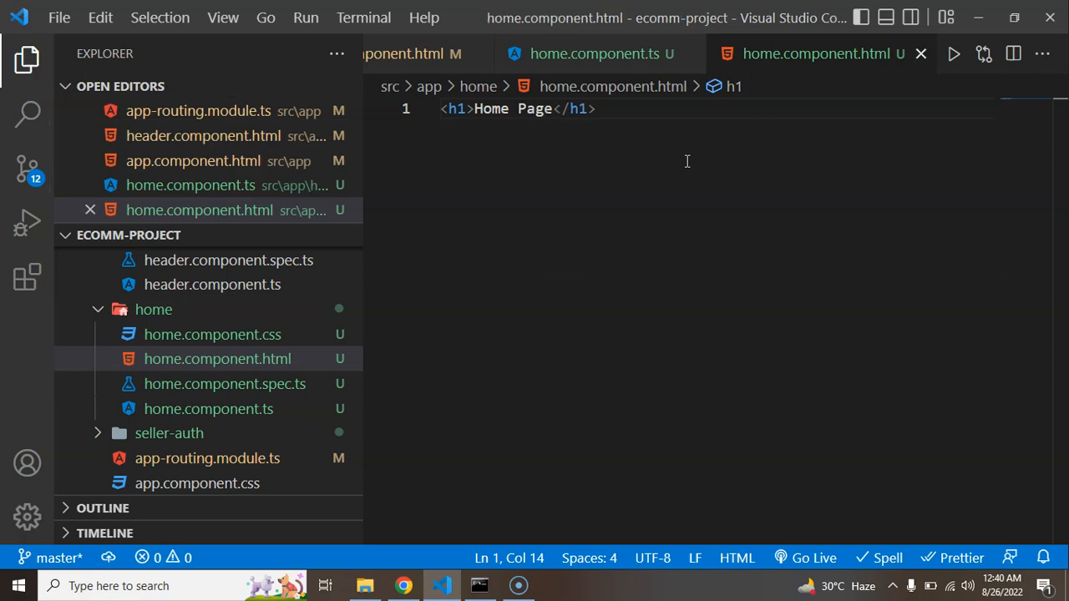
type("sel")
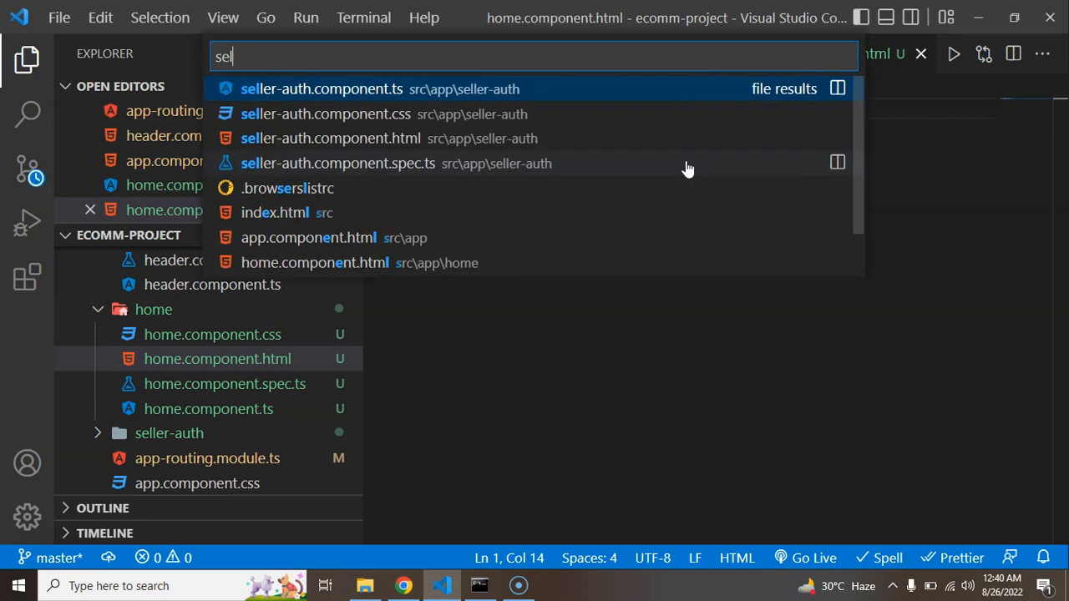
left_click(329, 138)
type("<h1></h1>")
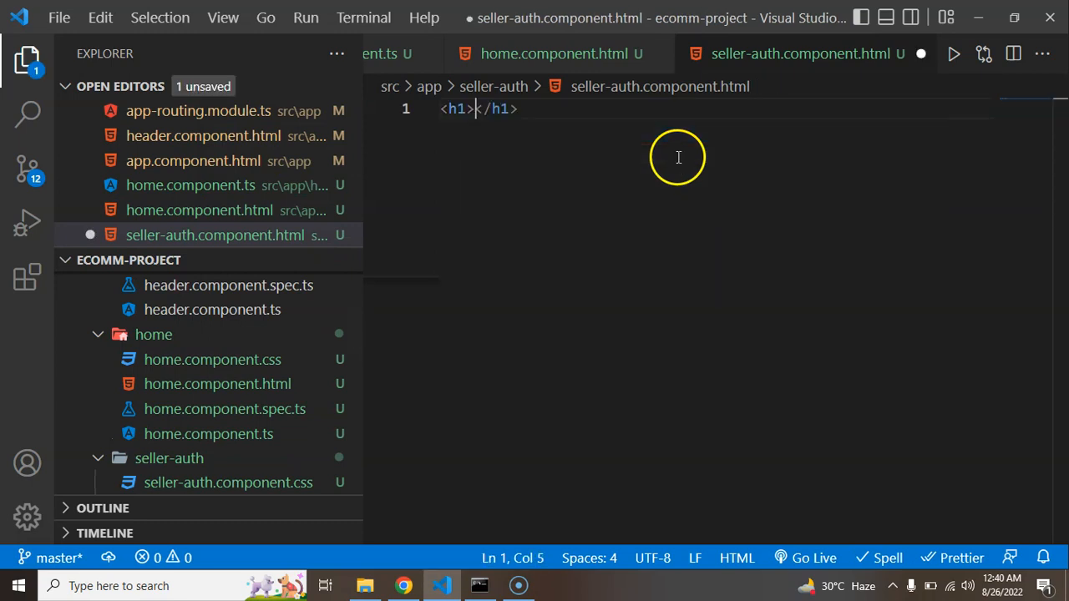
type("Seller")
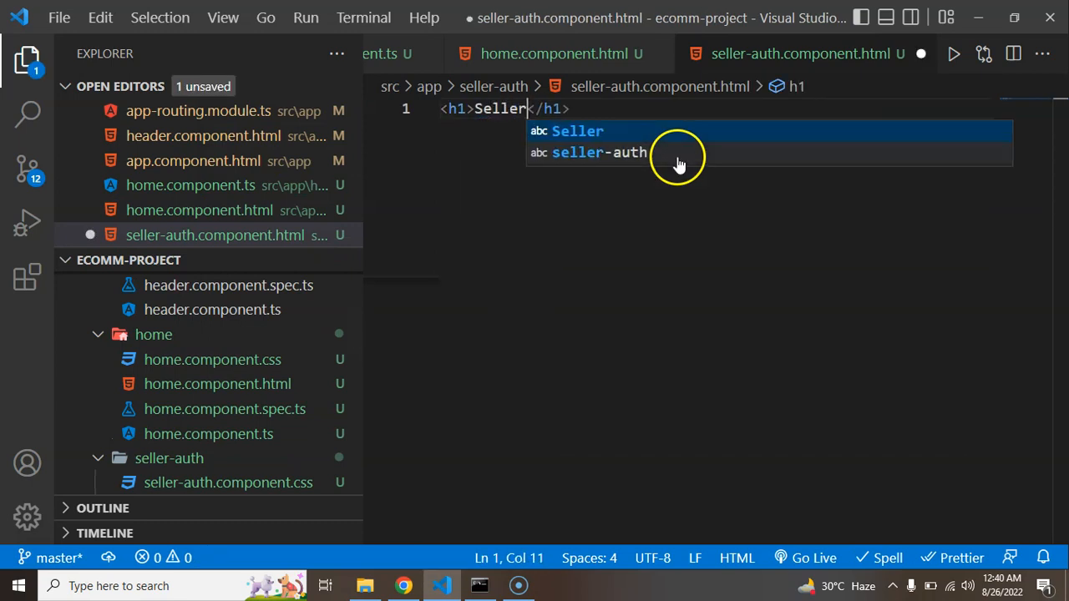
type("\" \"")
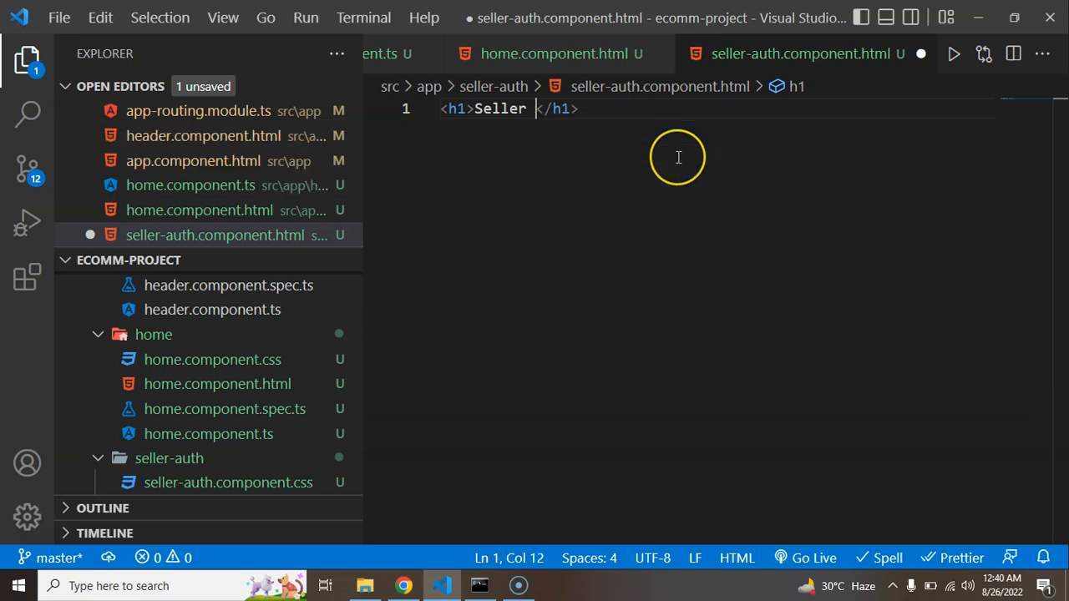
mouse_move(678, 157)
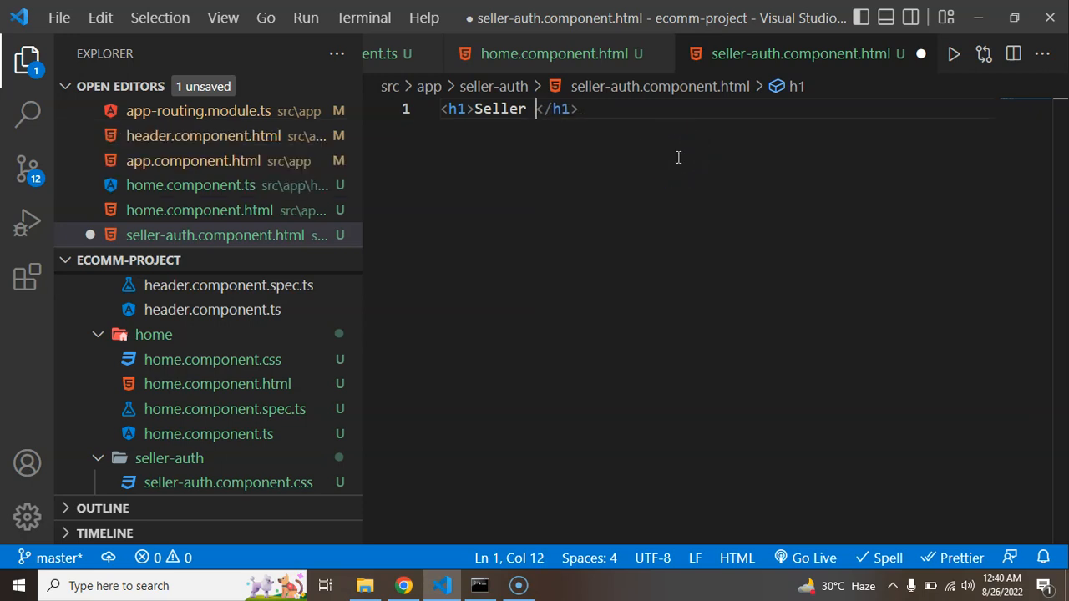
type("P")
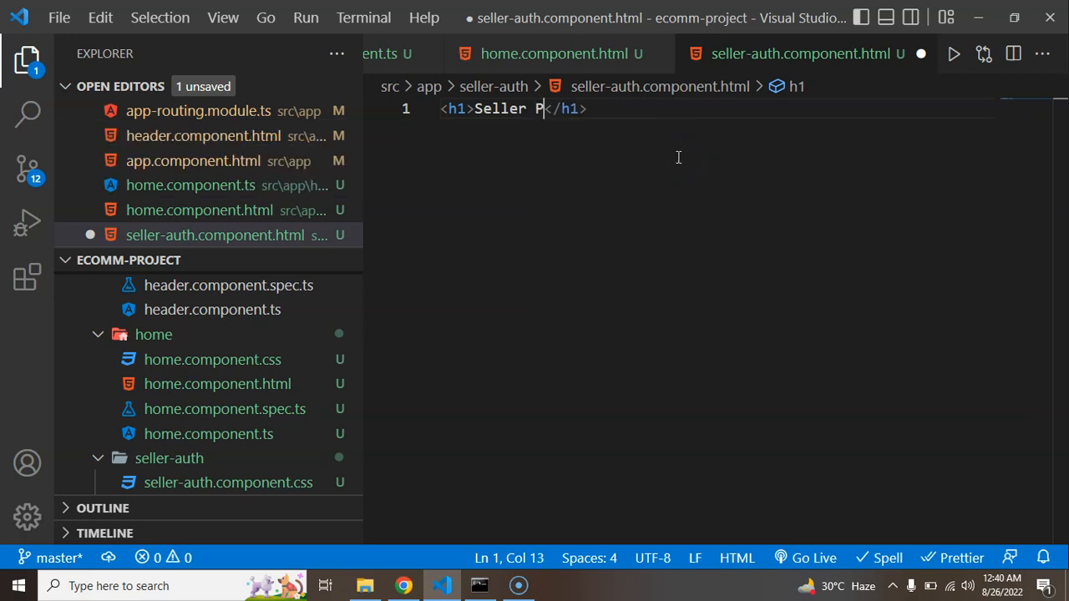
type("age")
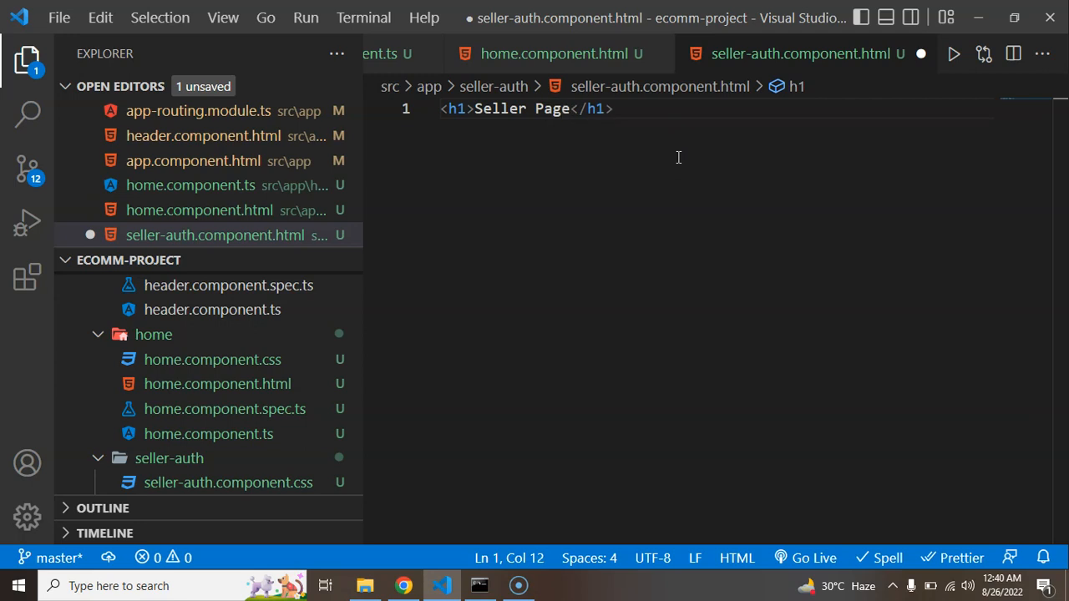
type("Auth")
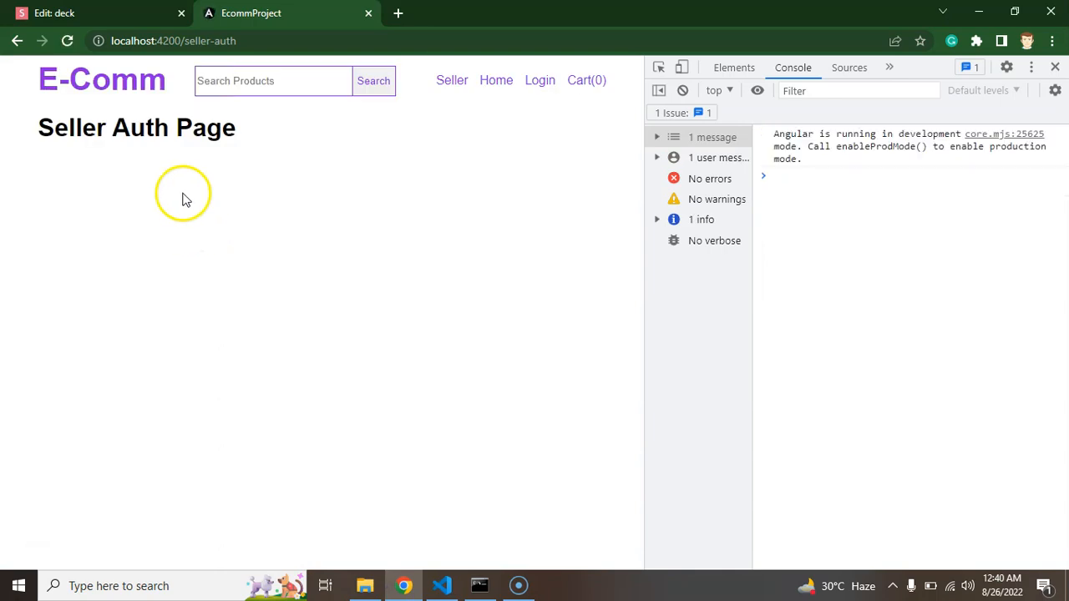
Click Home and Seller to see 'Home Page' and 'Seller Auth Page', then return to the slide deck.
left_click(496, 80)
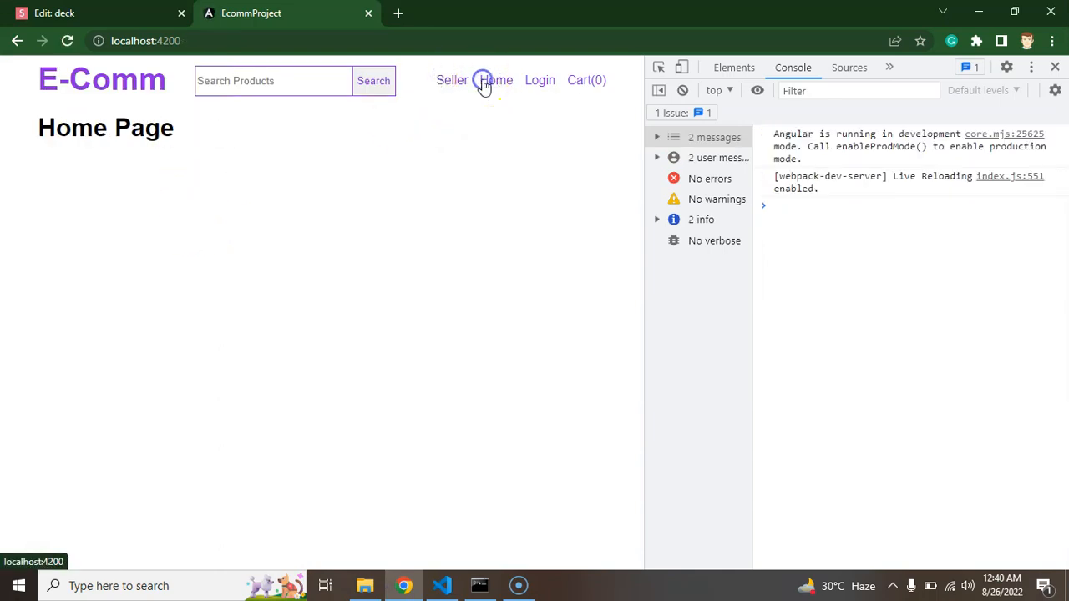
left_click(451, 80)
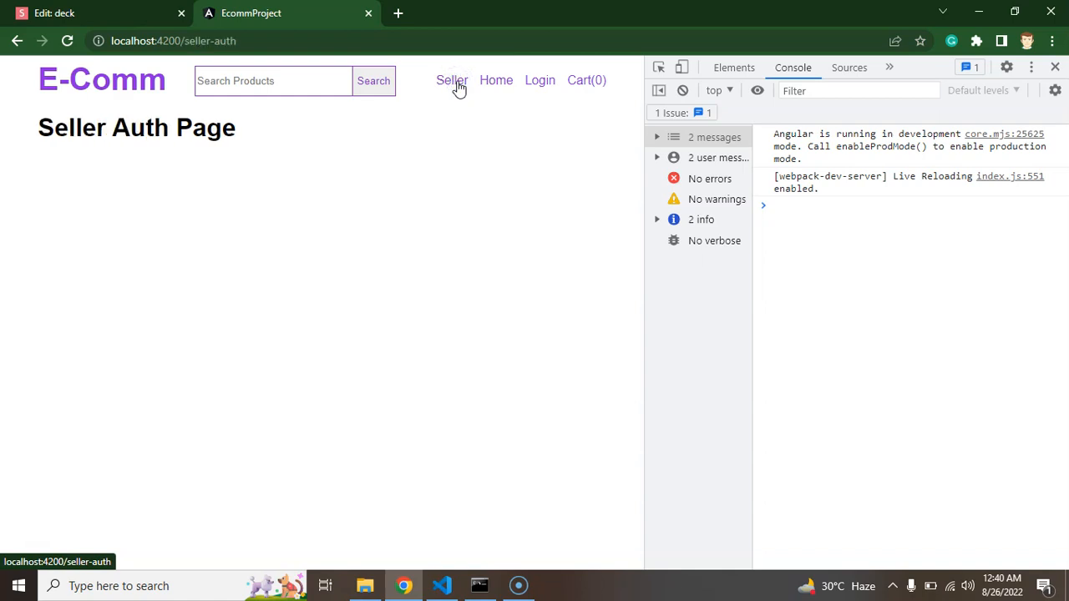
mouse_move(256, 156)
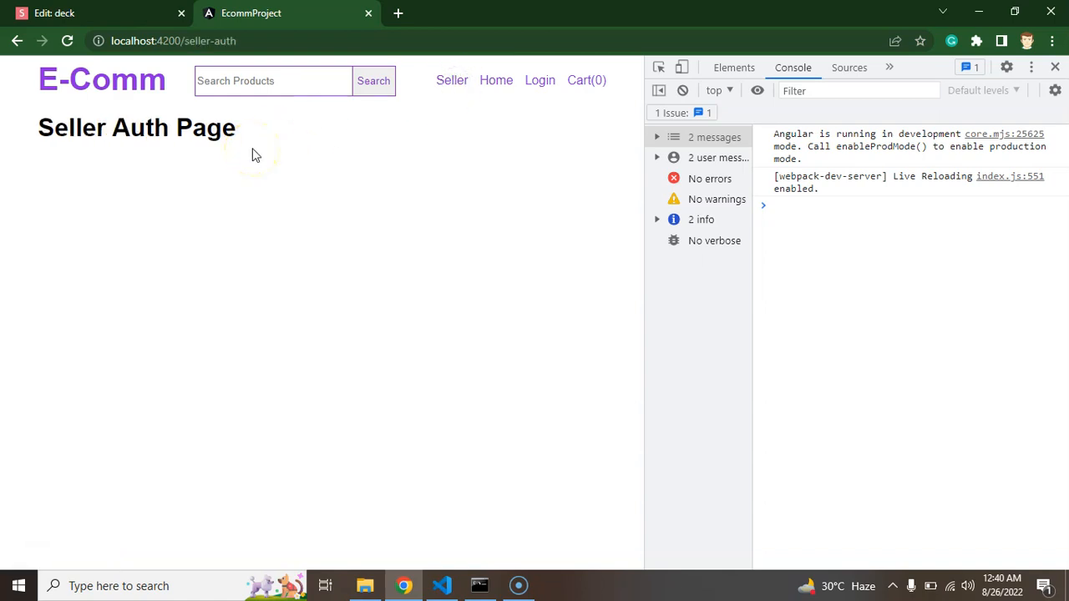
mouse_move(452, 80)
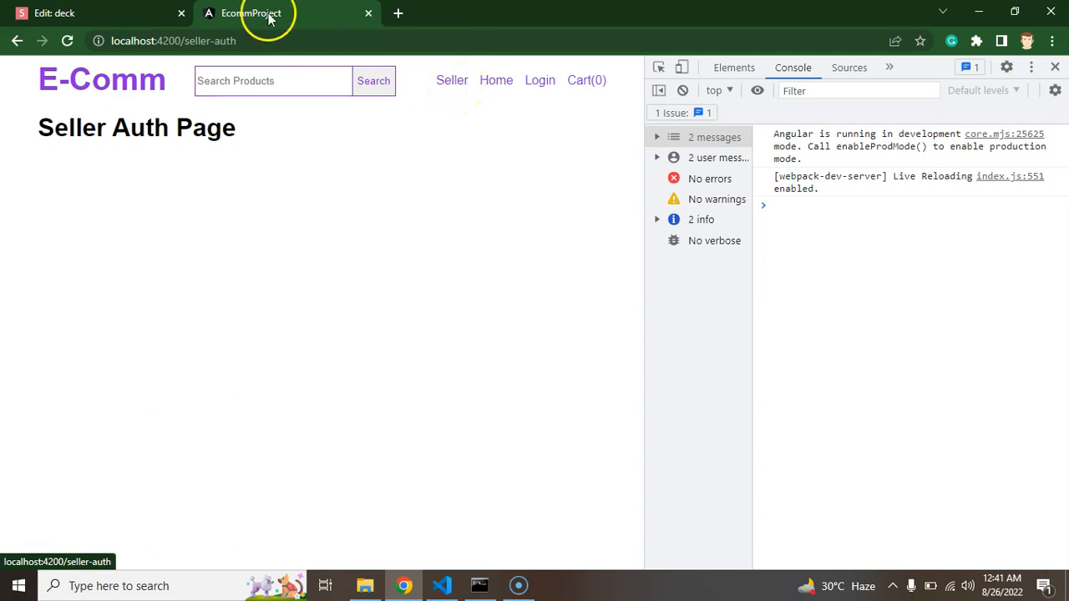
left_click(92, 13)
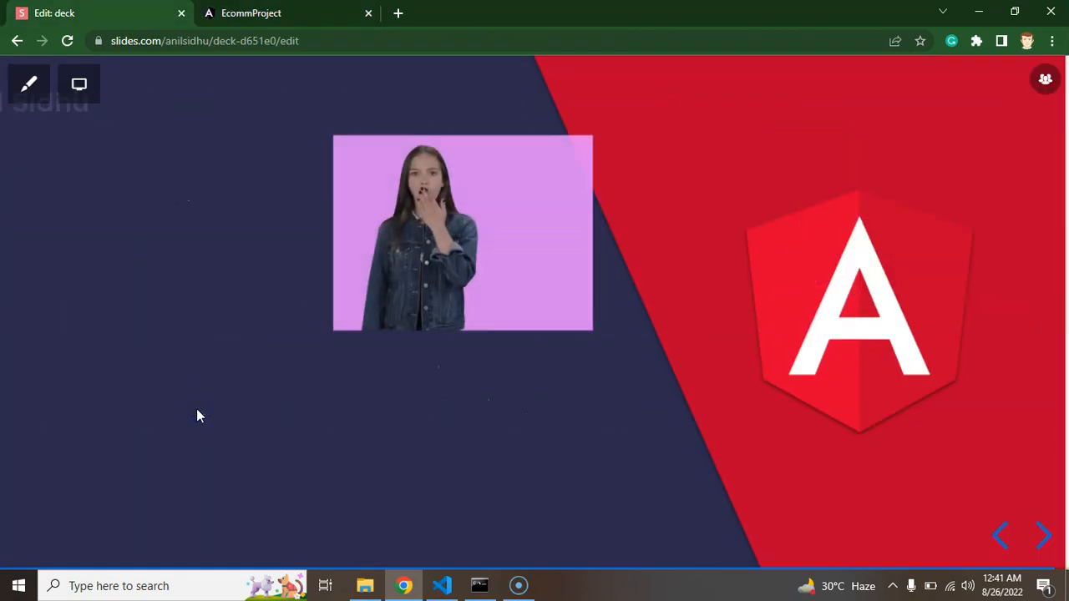